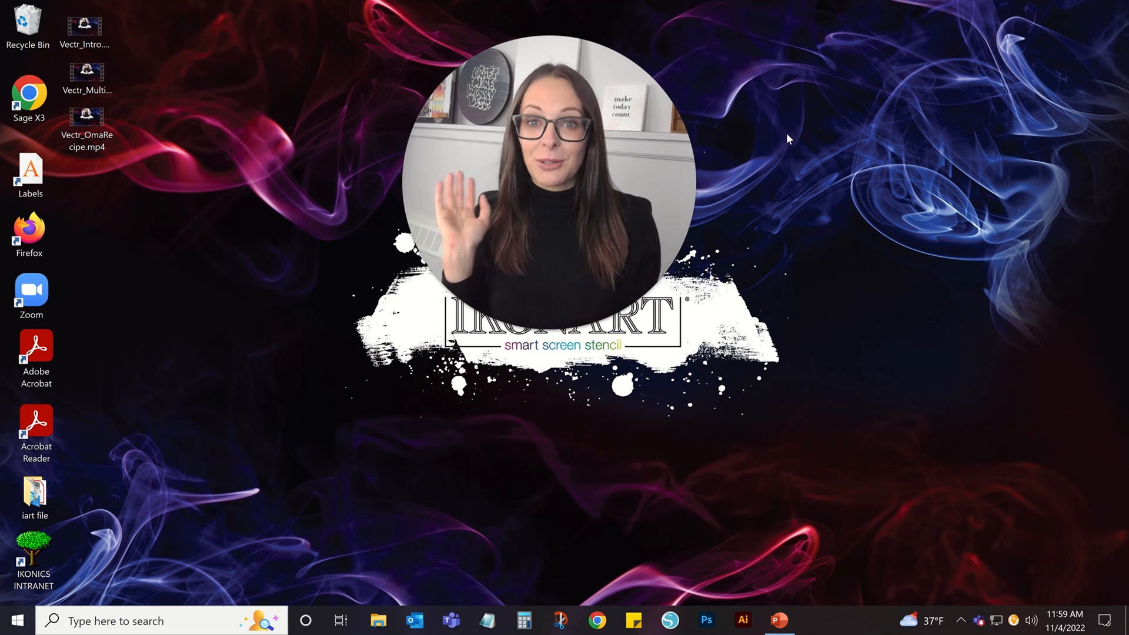
# Step: Navigate ikonartstencil.com via Resources > Free Artwork to the Fall Bucket List artwork page
pyautogui.click(596, 620)
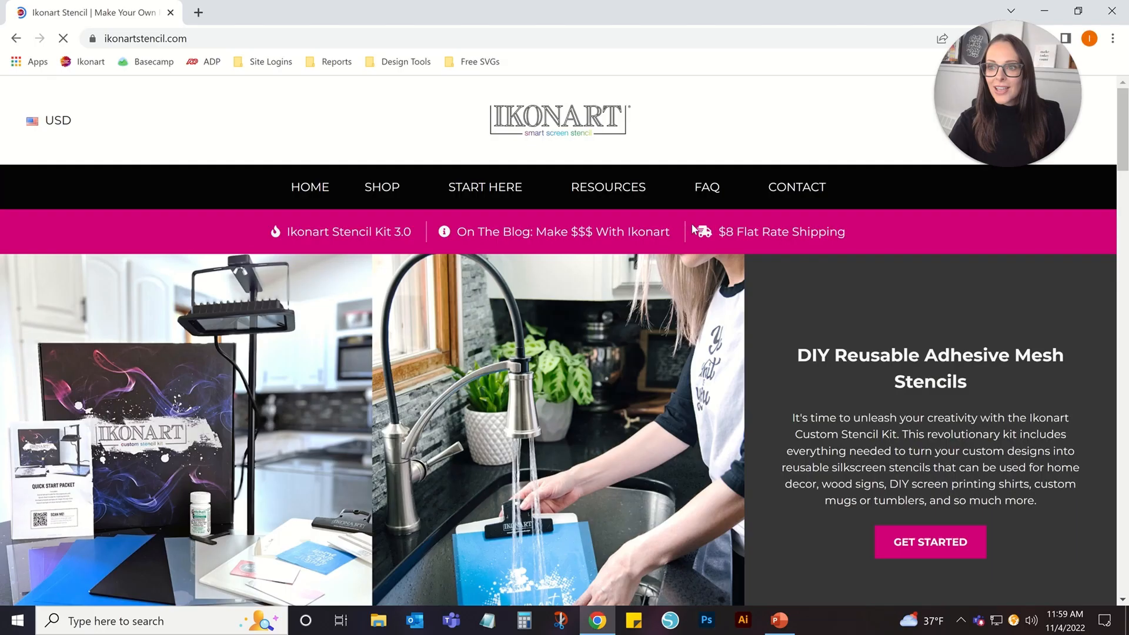
pyautogui.click(608, 187)
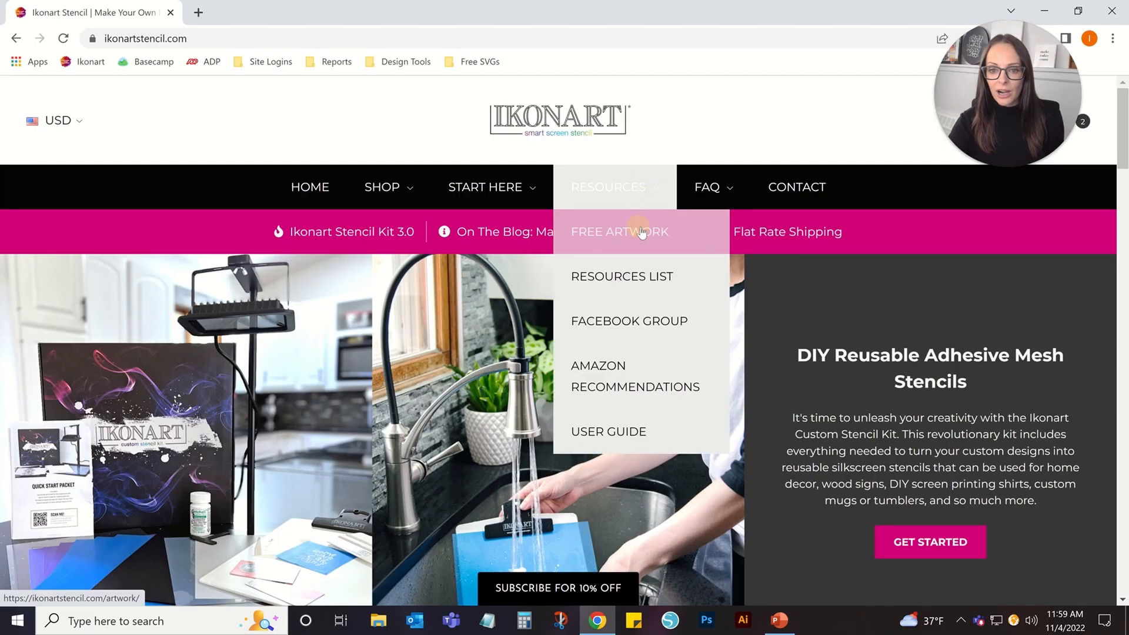
pyautogui.click(619, 231)
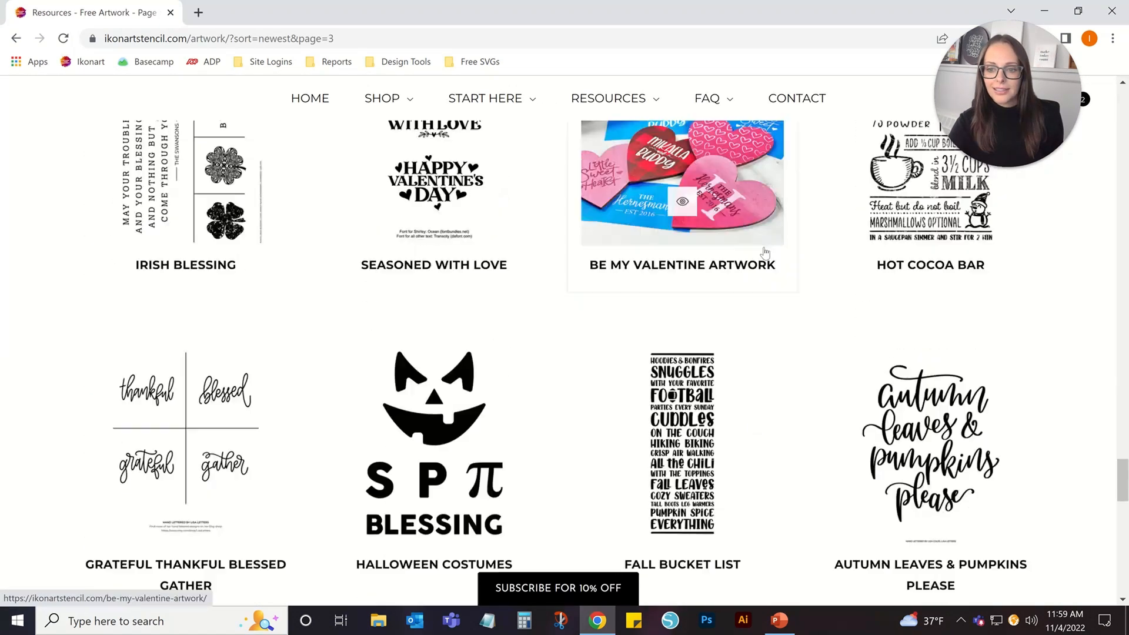
pyautogui.scroll(-3)
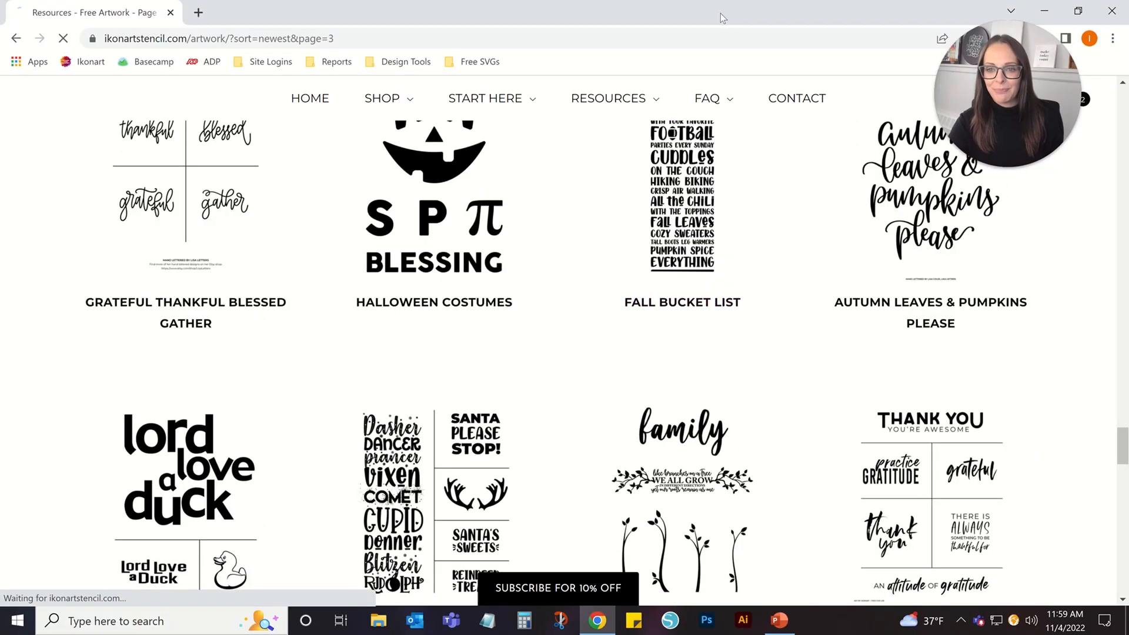
pyautogui.click(682, 210)
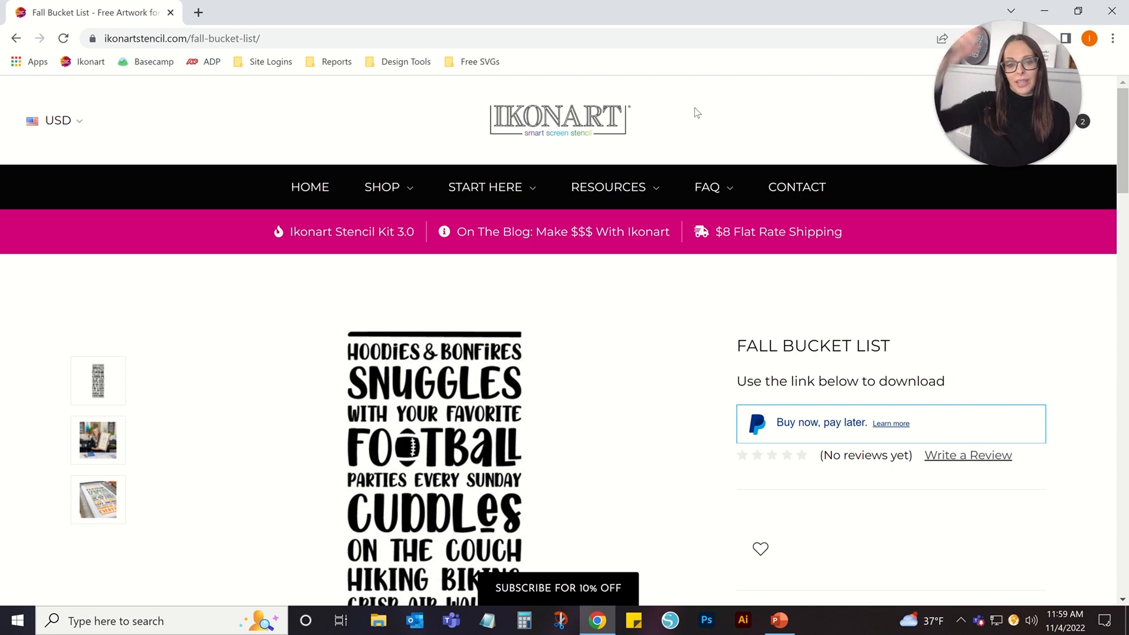
pyautogui.scroll(-3)
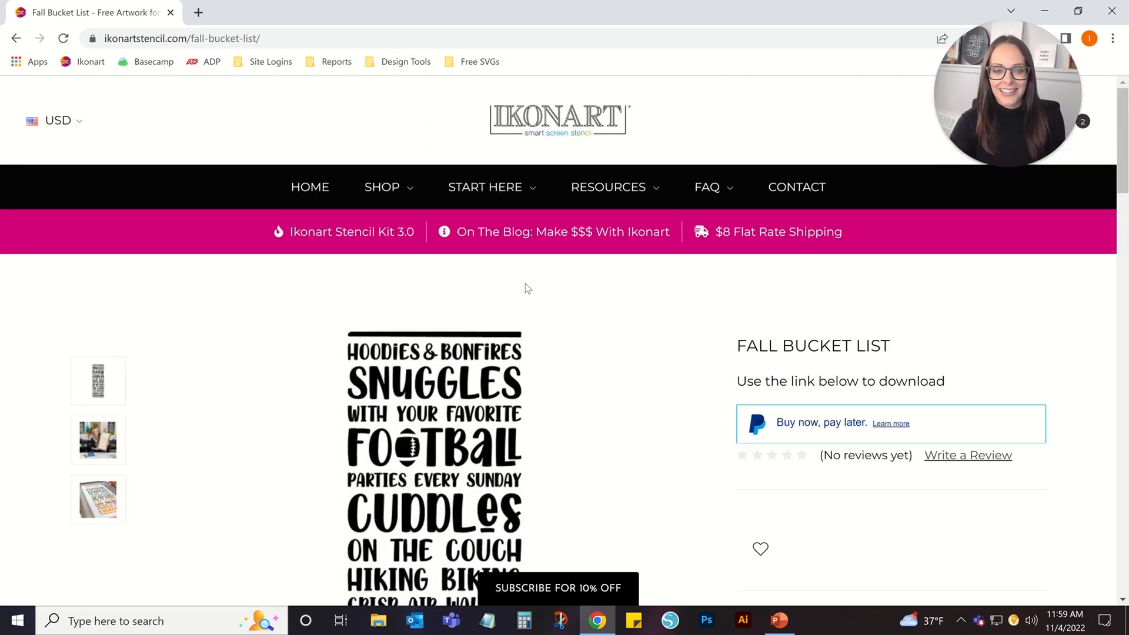
pyautogui.scroll(-3)
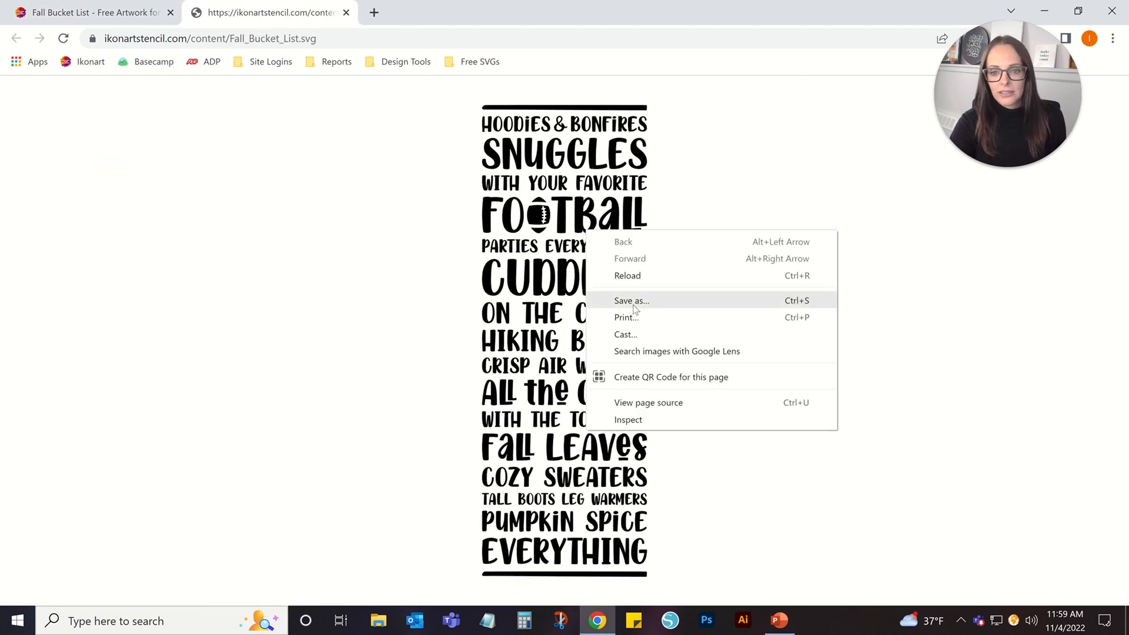
# Step: Save Fall_Bucket_List.svg from Chrome to the Desktop
pyautogui.click(630, 299)
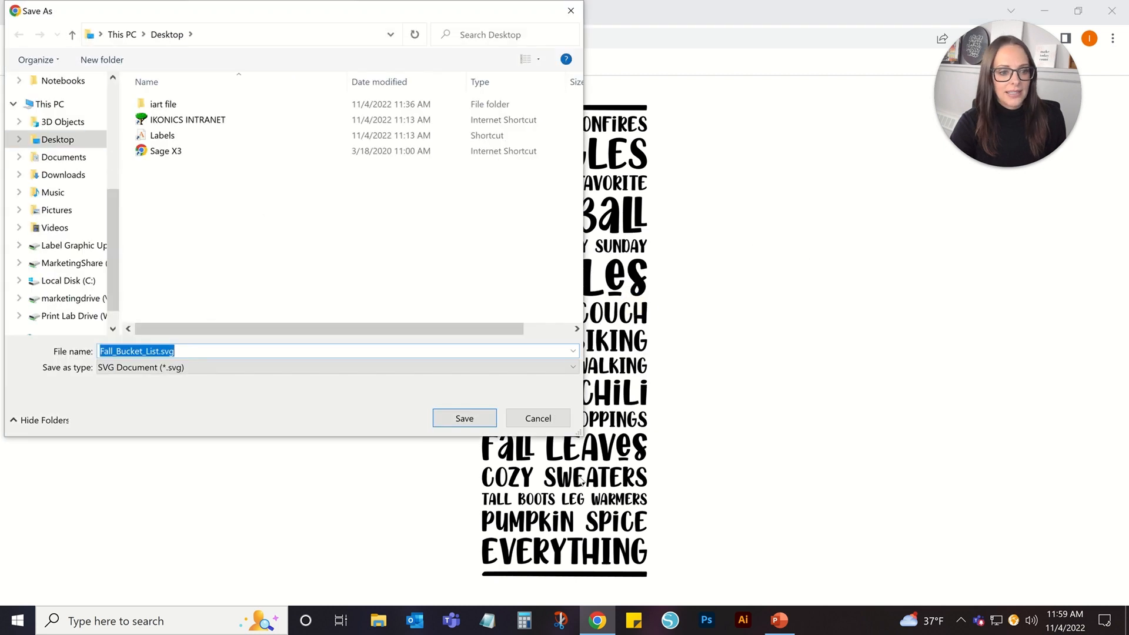
pyautogui.click(463, 419)
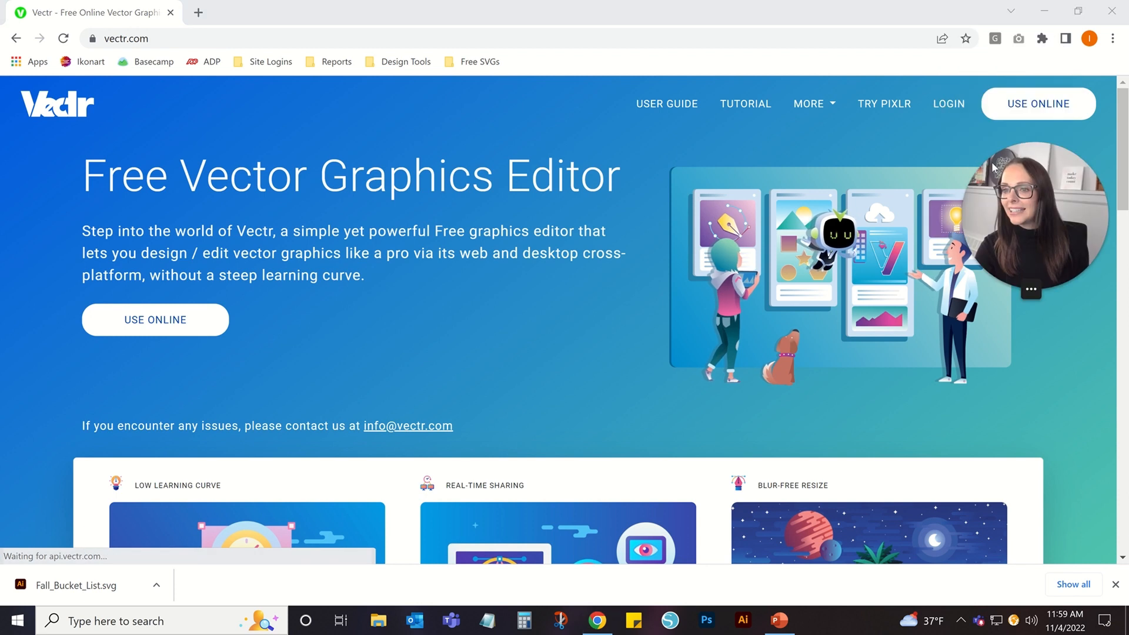
# Step: Launch Vectr's online editor and log in to reach the saved-artworks dashboard
pyautogui.click(948, 104)
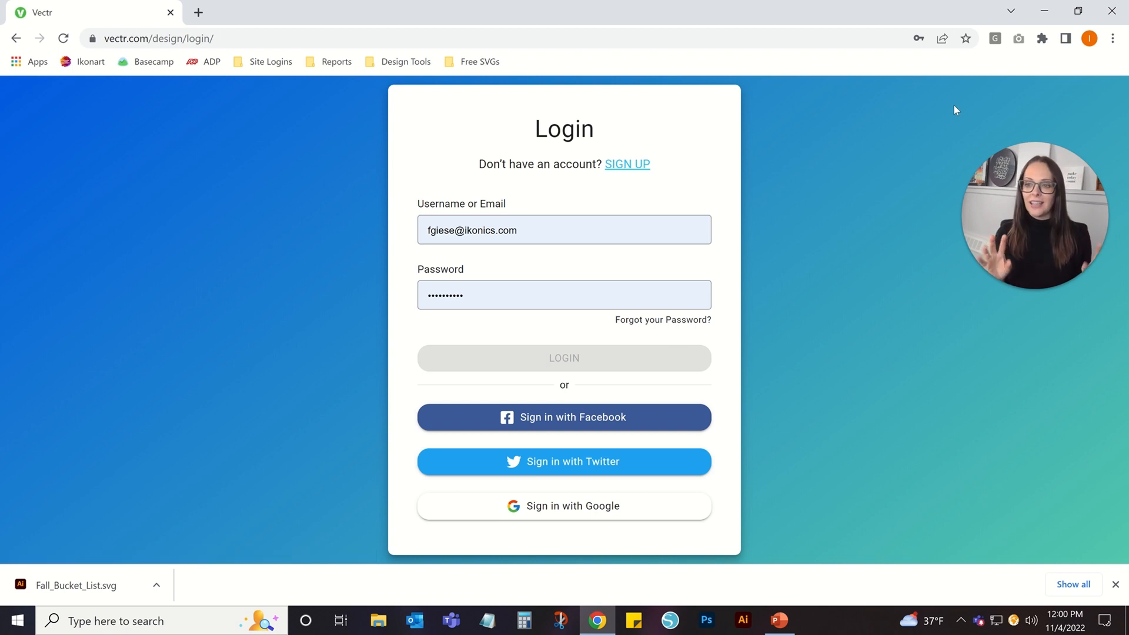
pyautogui.moveTo(909, 194)
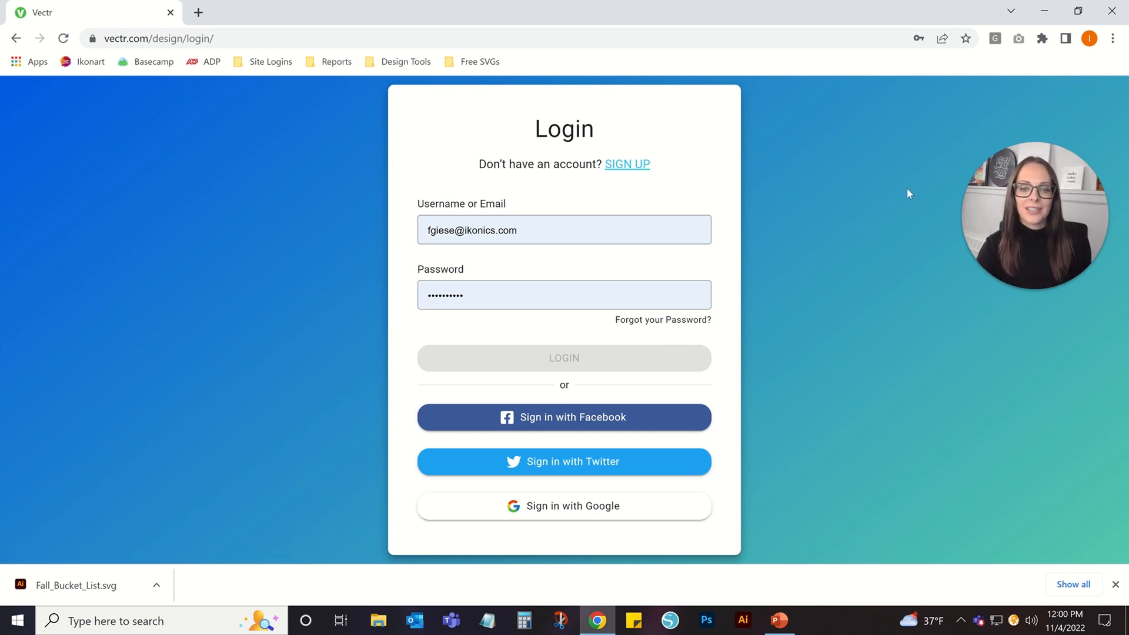
pyautogui.click(563, 357)
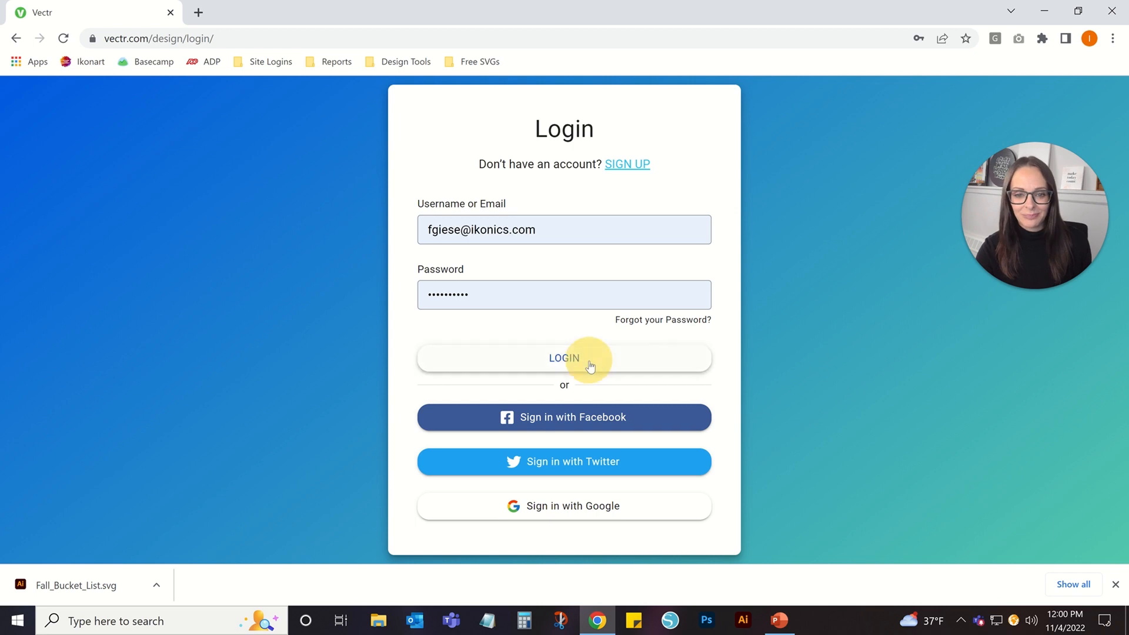
pyautogui.click(563, 358)
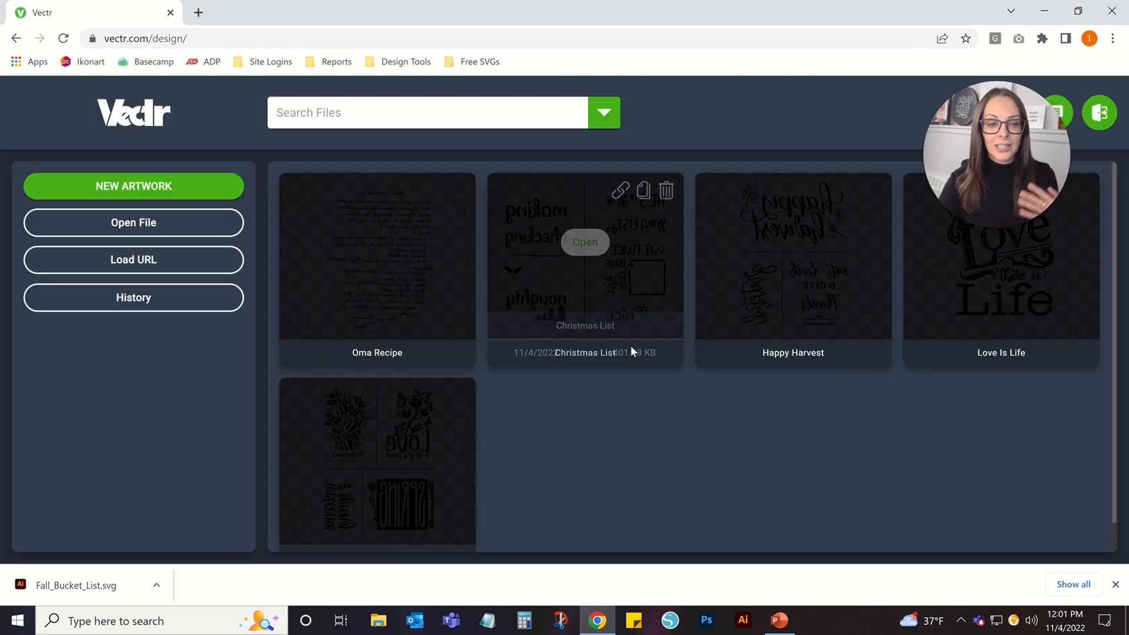
pyautogui.moveTo(376, 255)
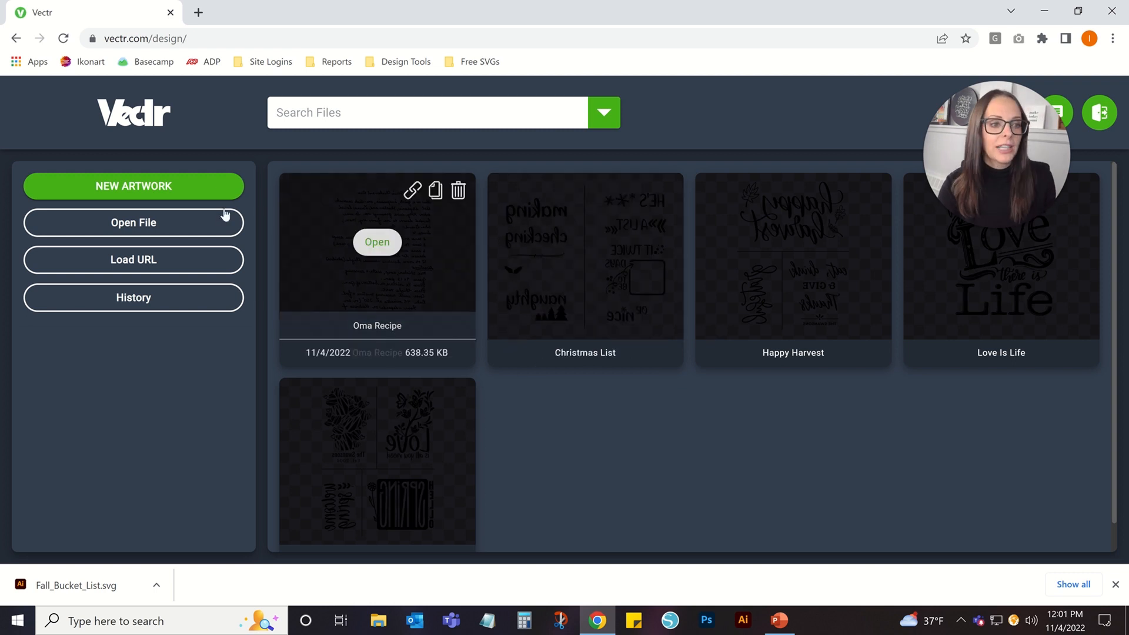
# Step: Create a new artwork from the Print preset US-Letter Portrait (8.5 × 11 in)
pyautogui.click(133, 186)
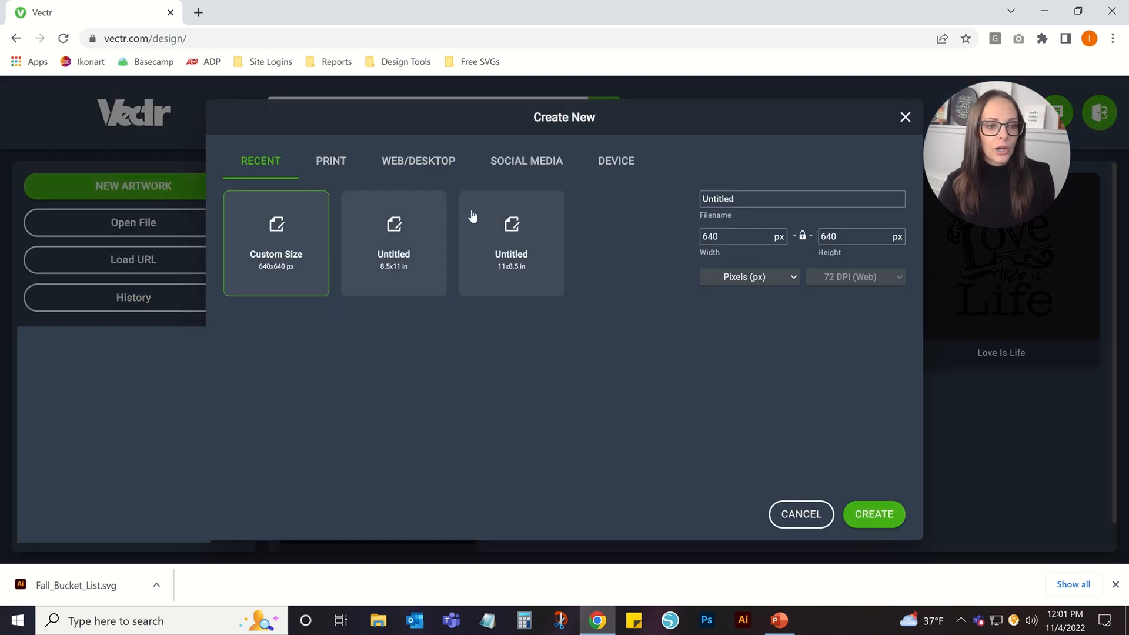
pyautogui.click(330, 161)
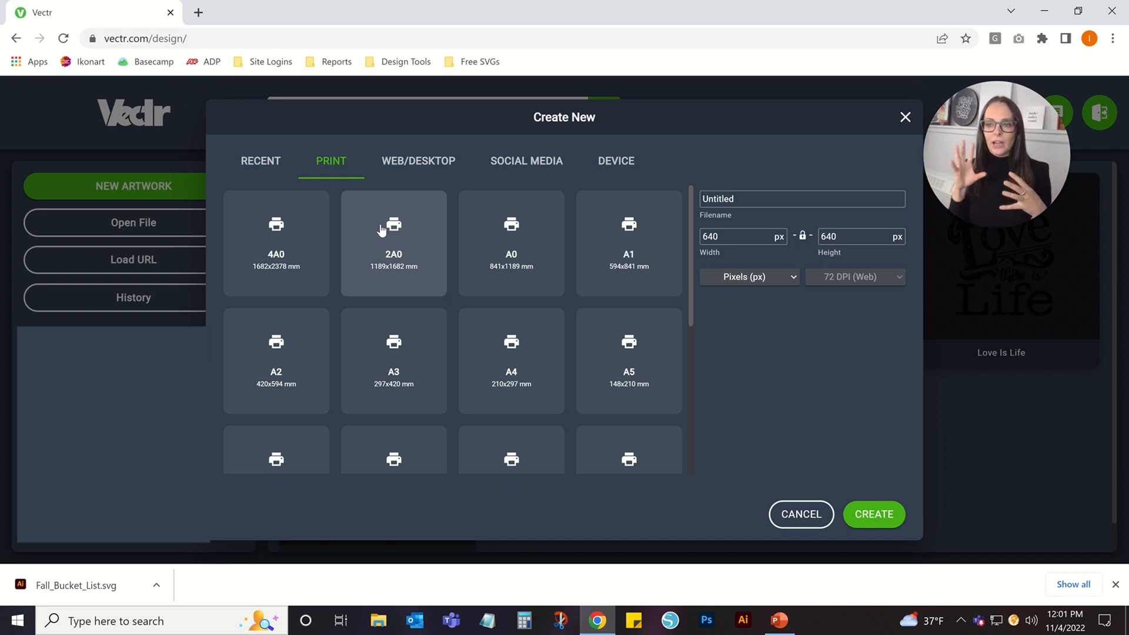
pyautogui.scroll(-3)
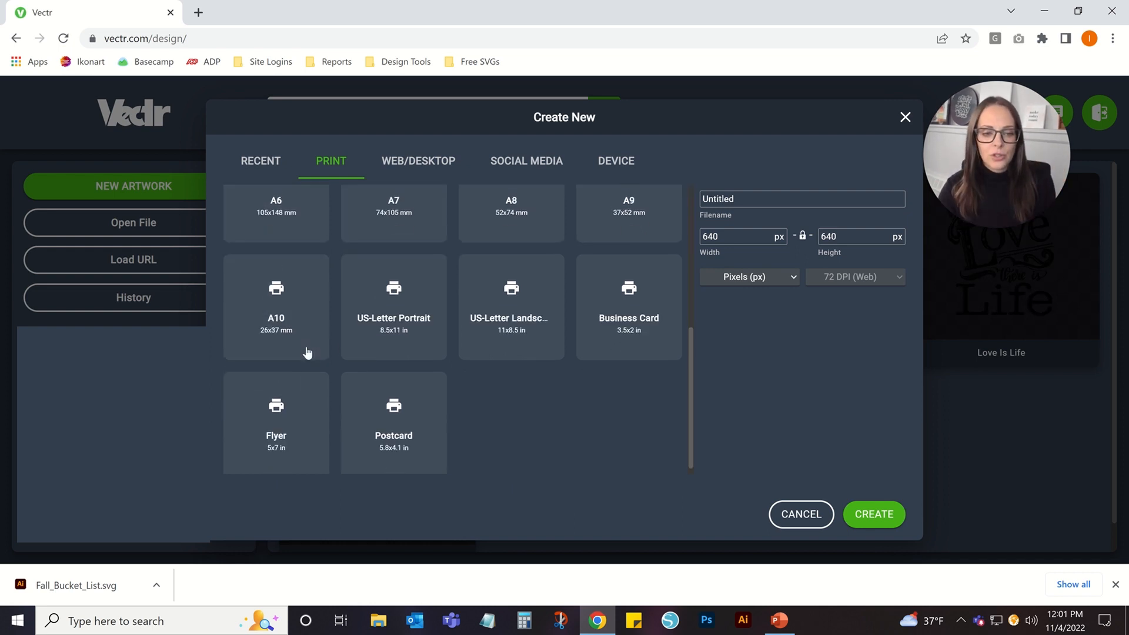
pyautogui.click(393, 302)
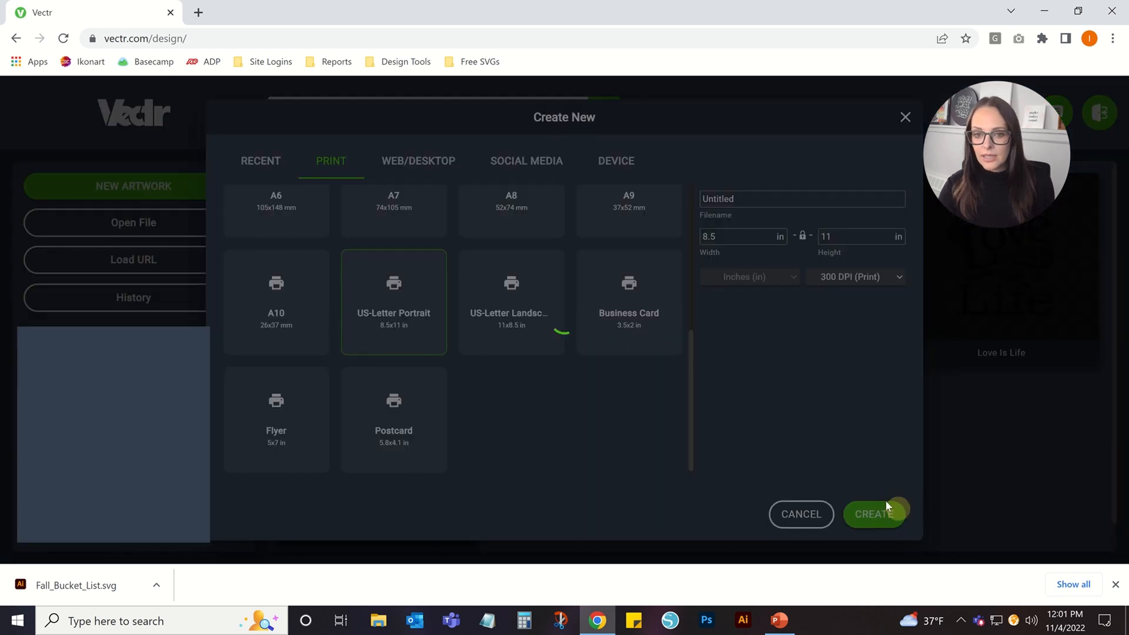
pyautogui.click(873, 514)
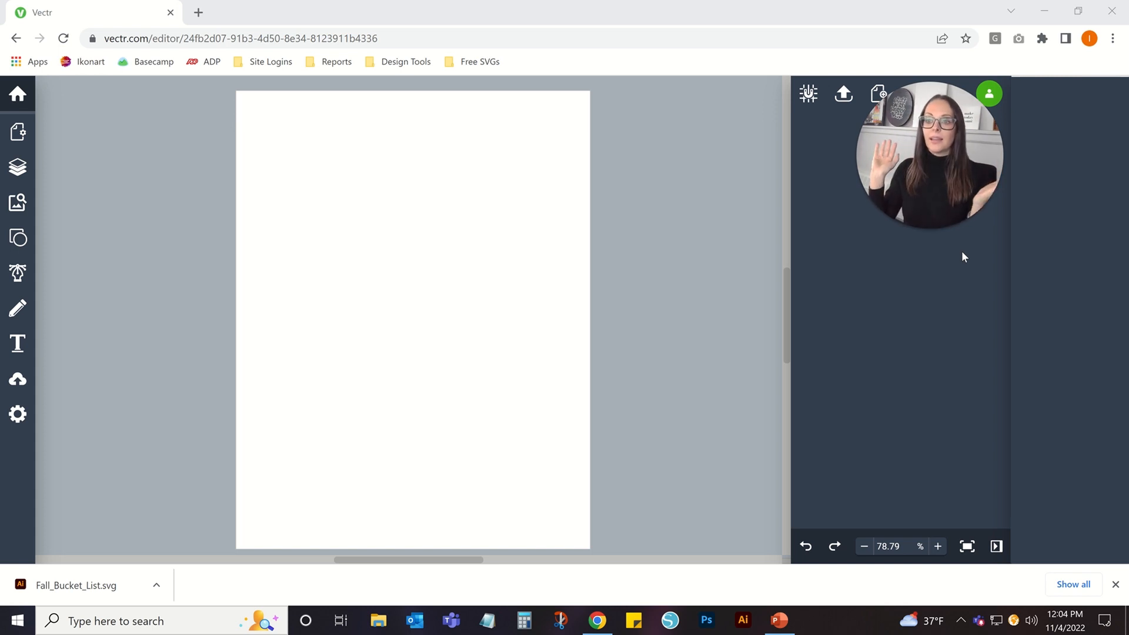
pyautogui.moveTo(97, 311)
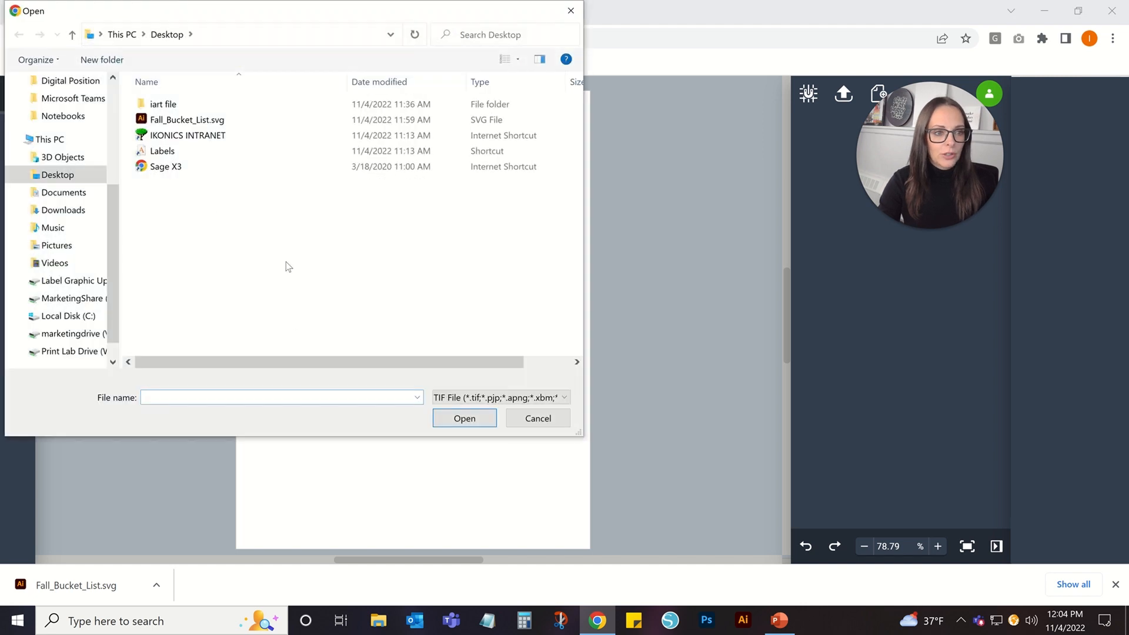
# Step: Import Fall_Bucket_List.svg from the Desktop onto the blank letter page
pyautogui.click(186, 120)
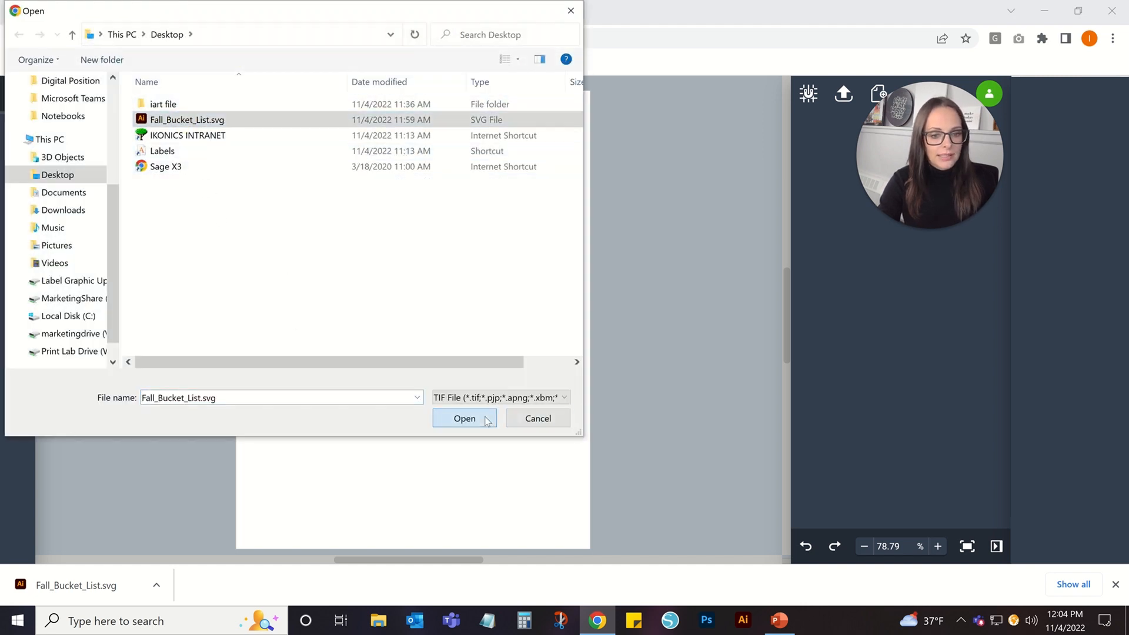
pyautogui.click(465, 418)
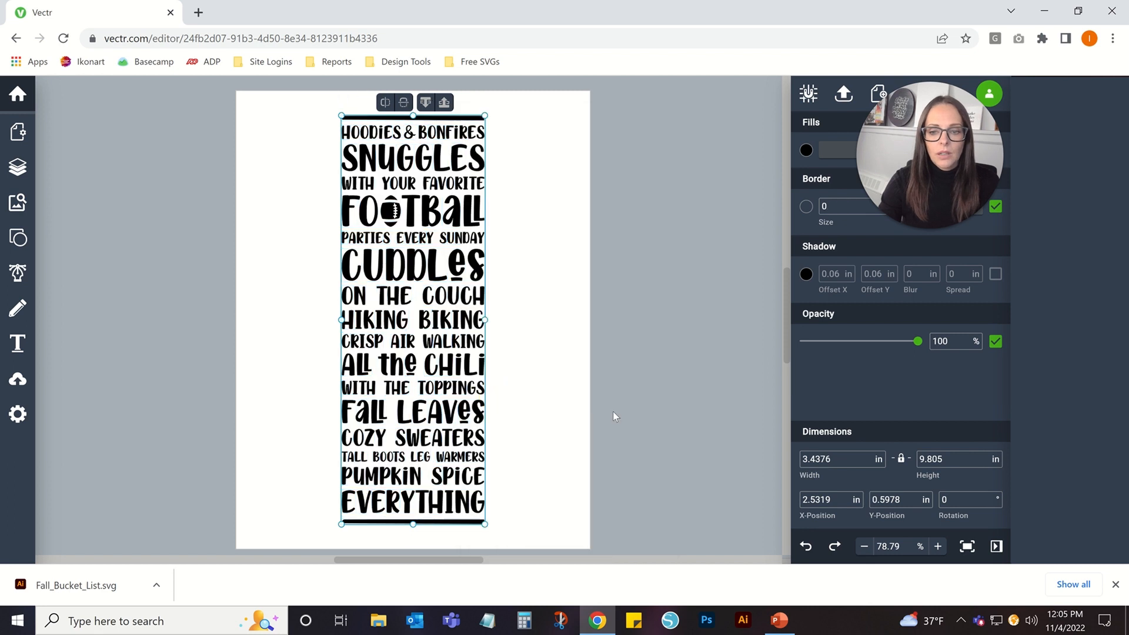
# Step: Lock the design's proportions and set its width to 6 in
pyautogui.click(838, 459)
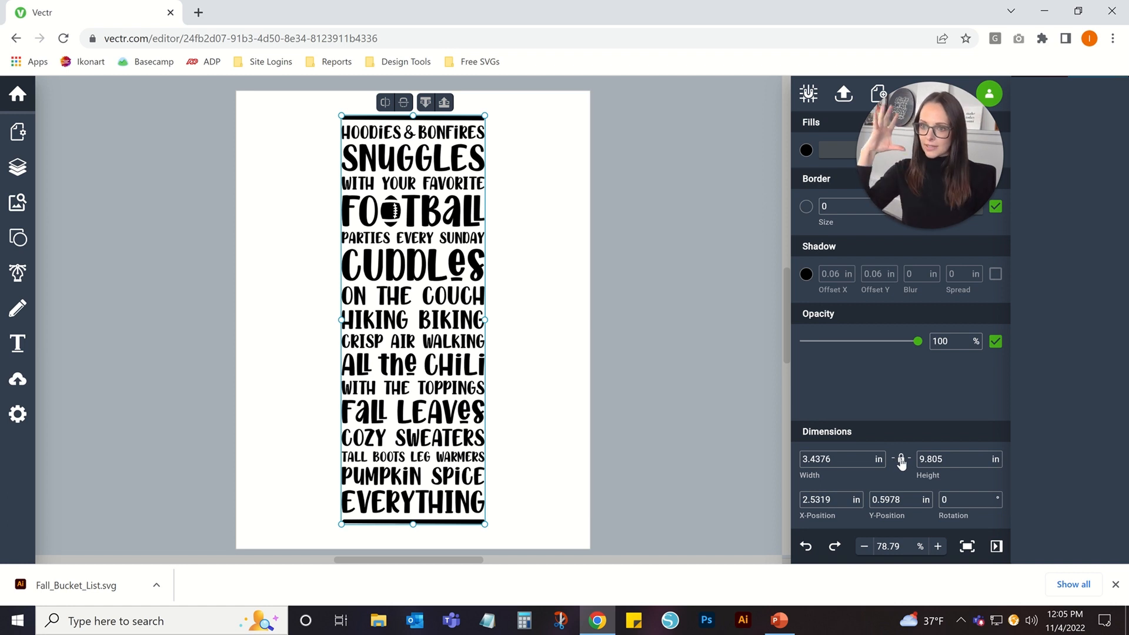
pyautogui.click(838, 459)
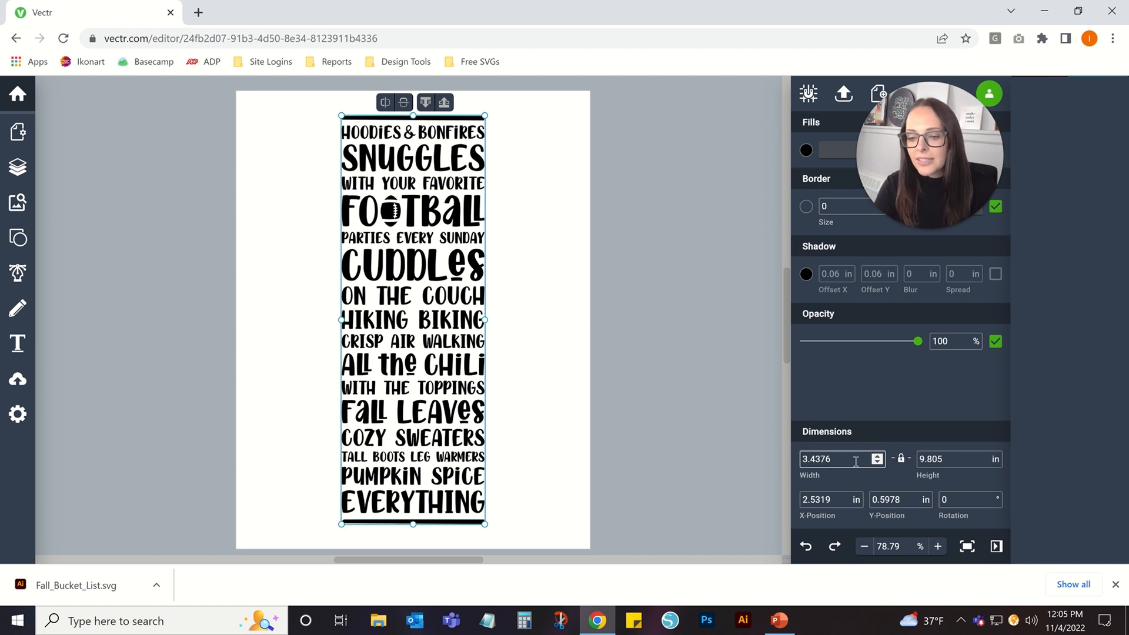
pyautogui.click(835, 460)
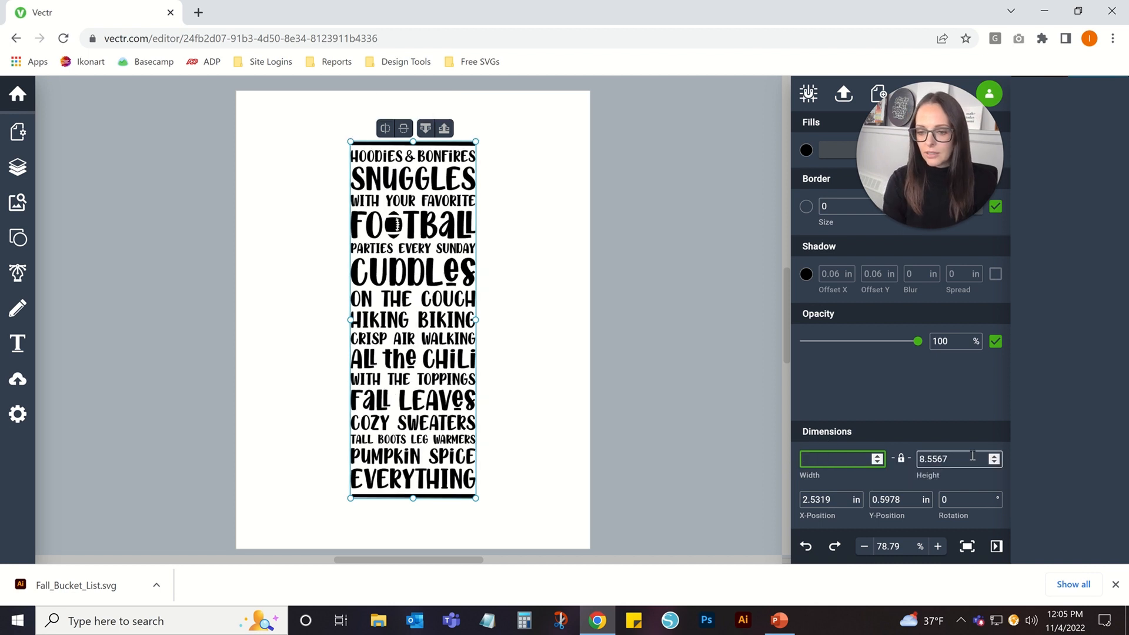
pyautogui.write('6')
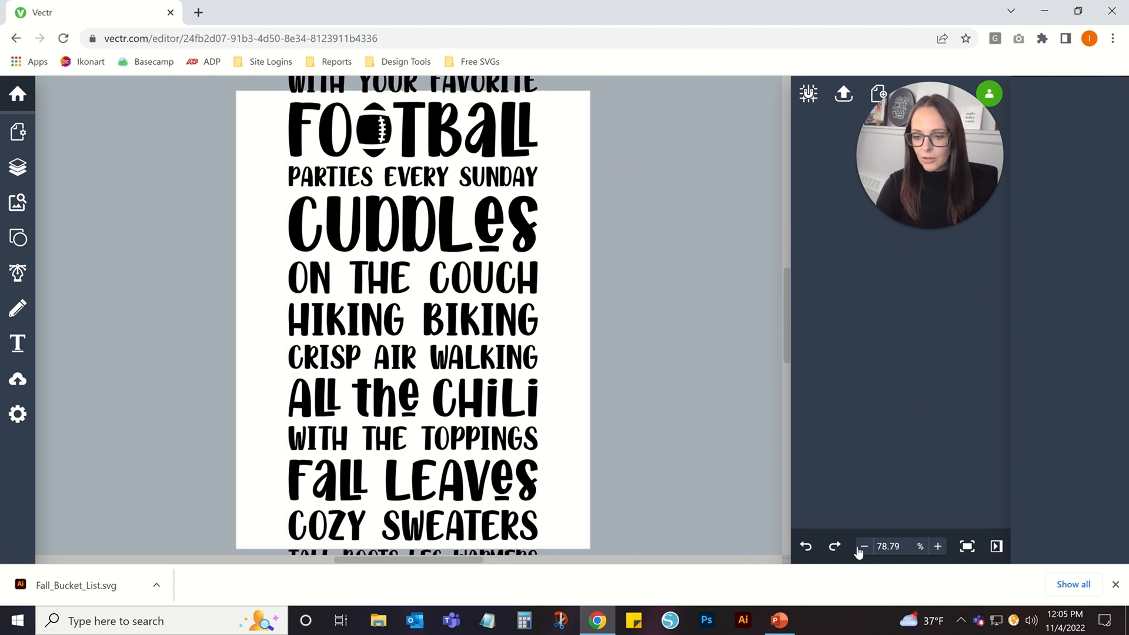
# Step: Zoom out to 46% and drag the design so its top bar meets the page's top edge
pyautogui.click(863, 546)
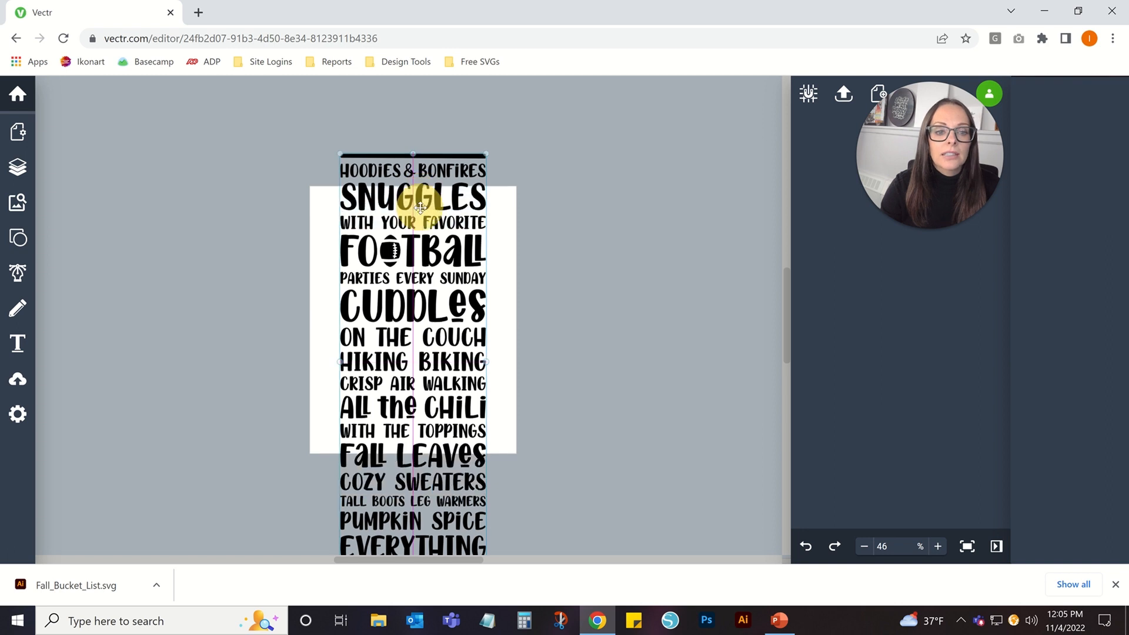
pyautogui.moveTo(413, 201); pyautogui.dragTo(422, 245)
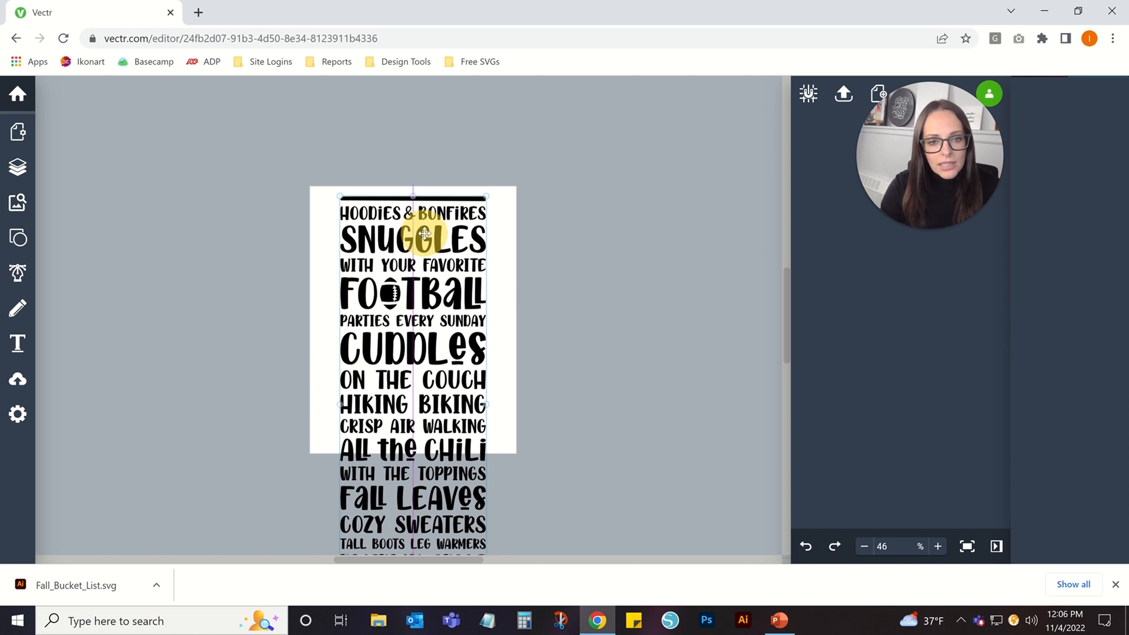
pyautogui.click(413, 237)
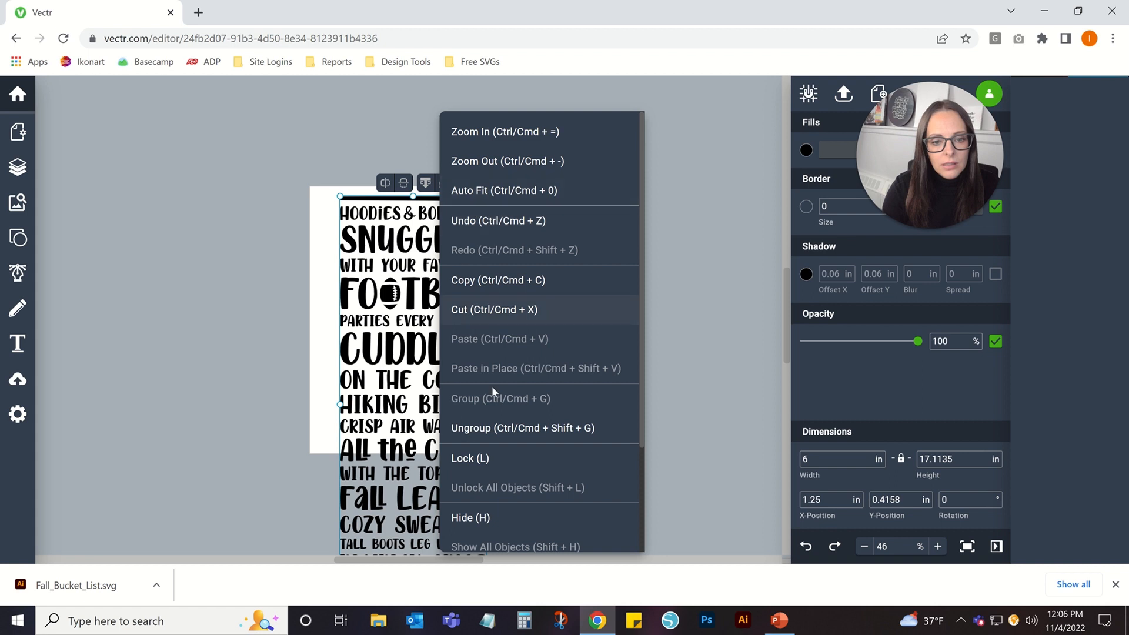
# Step: Ungroup the design and cut the lines from All the Chili down to the bottom bar
pyautogui.click(614, 367)
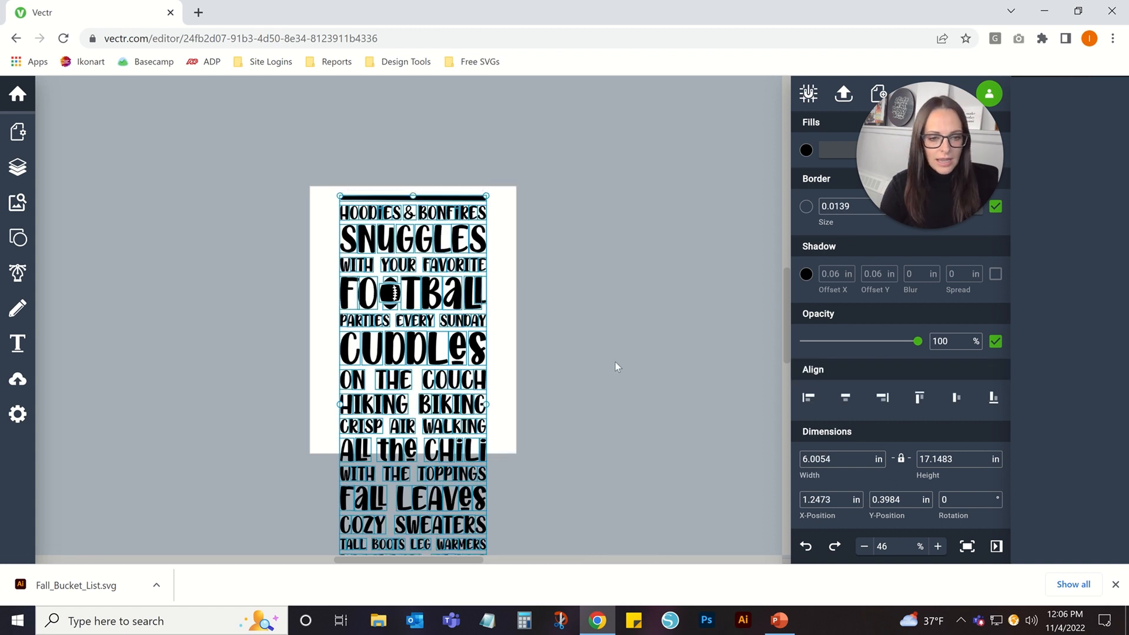
pyautogui.rightClick(413, 320)
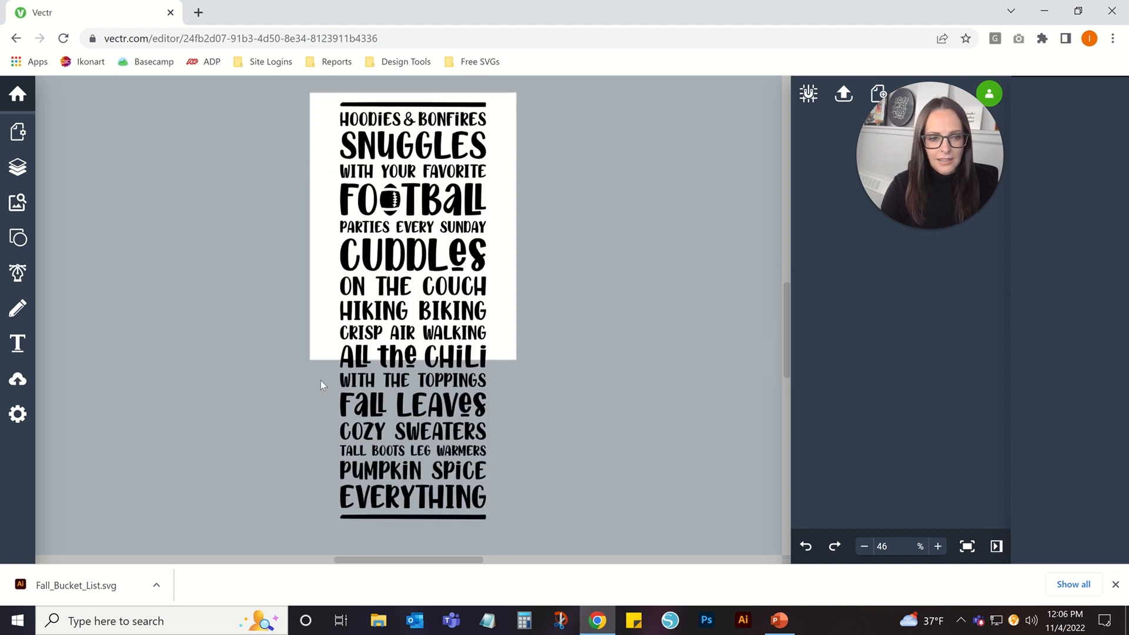
pyautogui.click(411, 356)
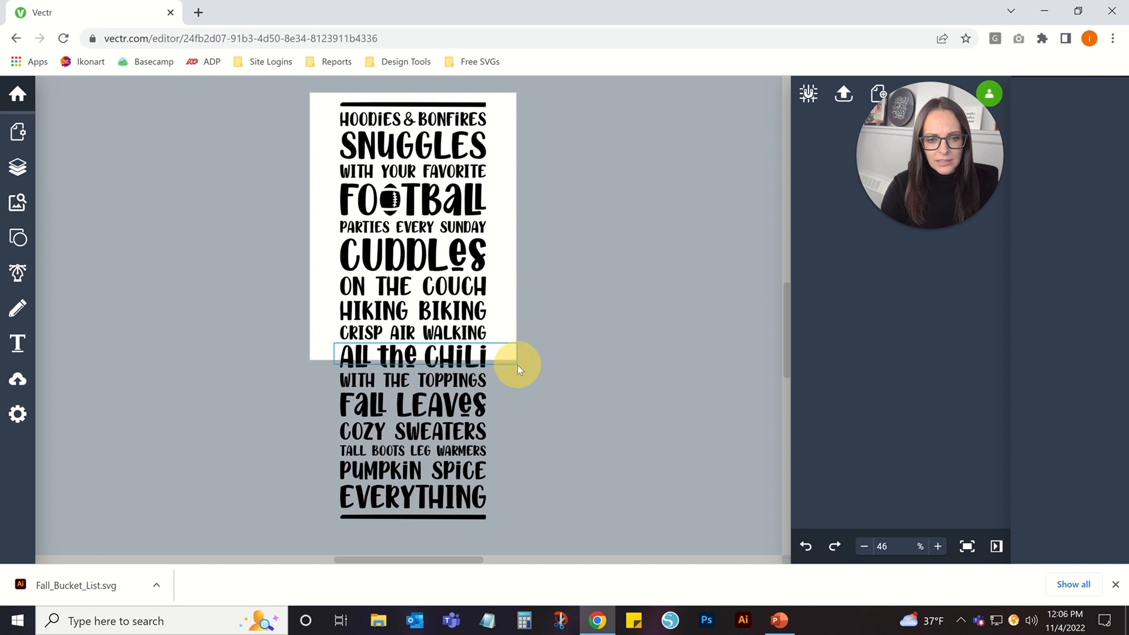
pyautogui.click(425, 353)
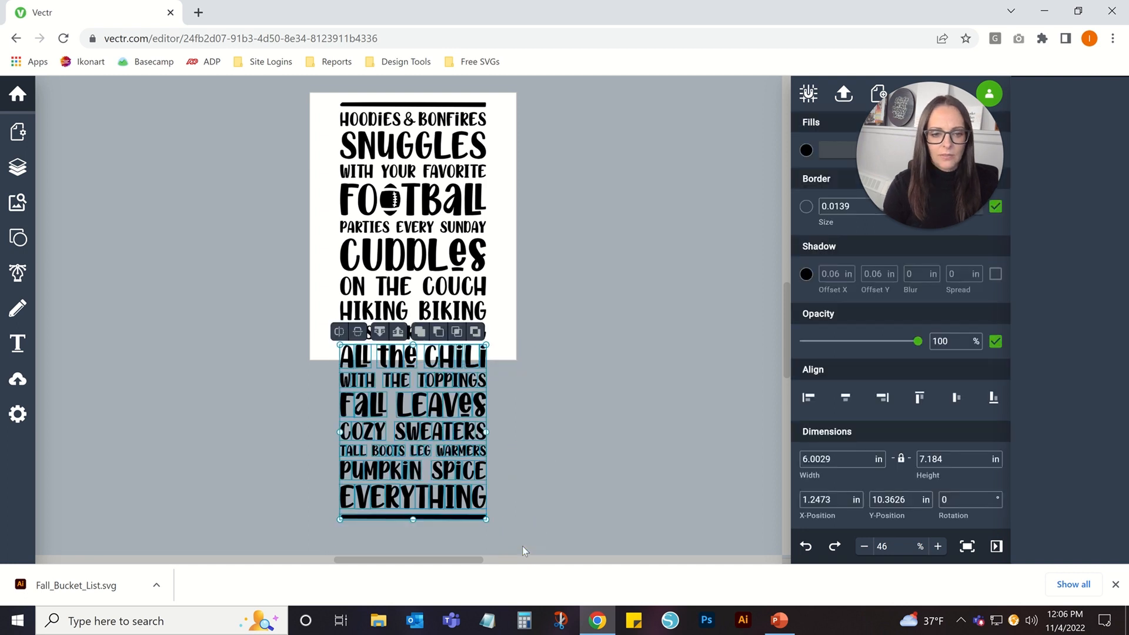
pyautogui.press('Delete')
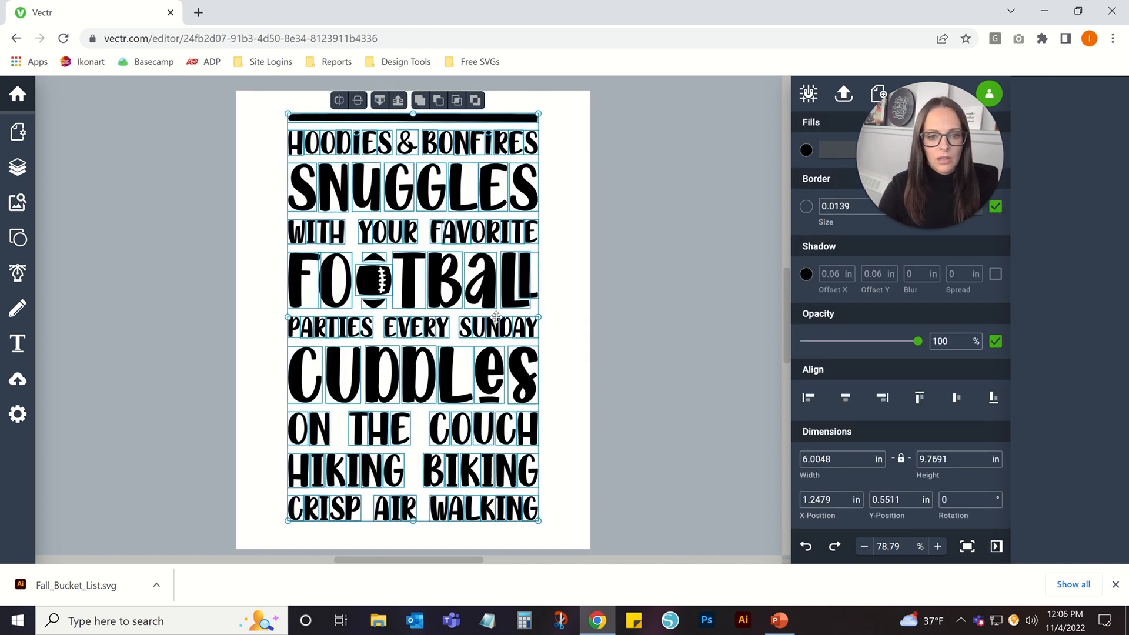
pyautogui.rightClick(496, 302)
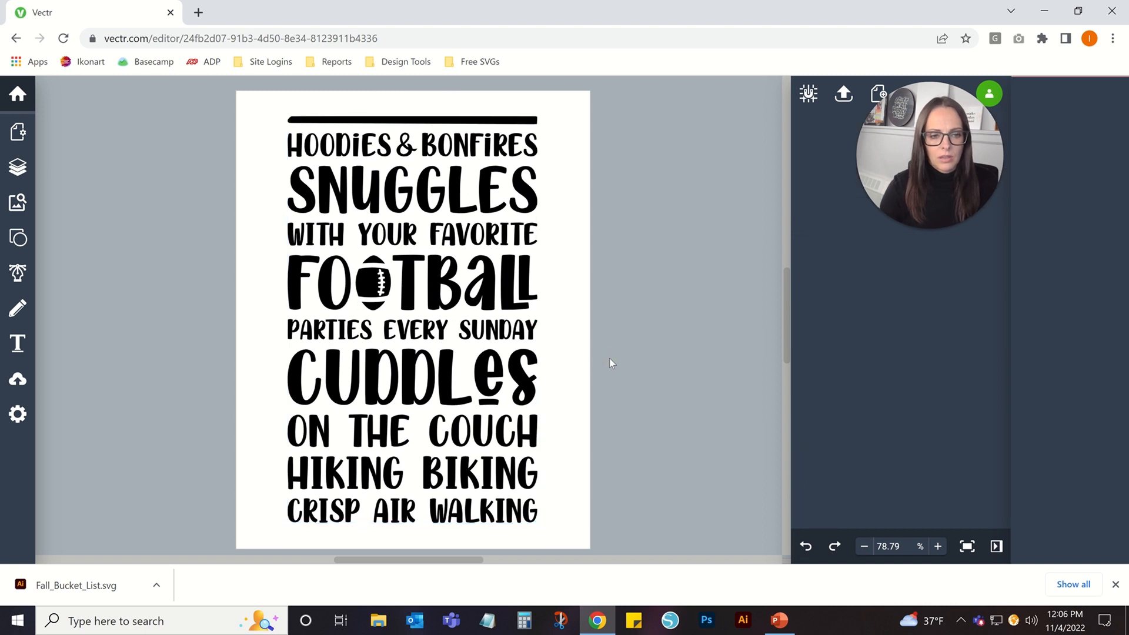
pyautogui.moveTo(17, 166)
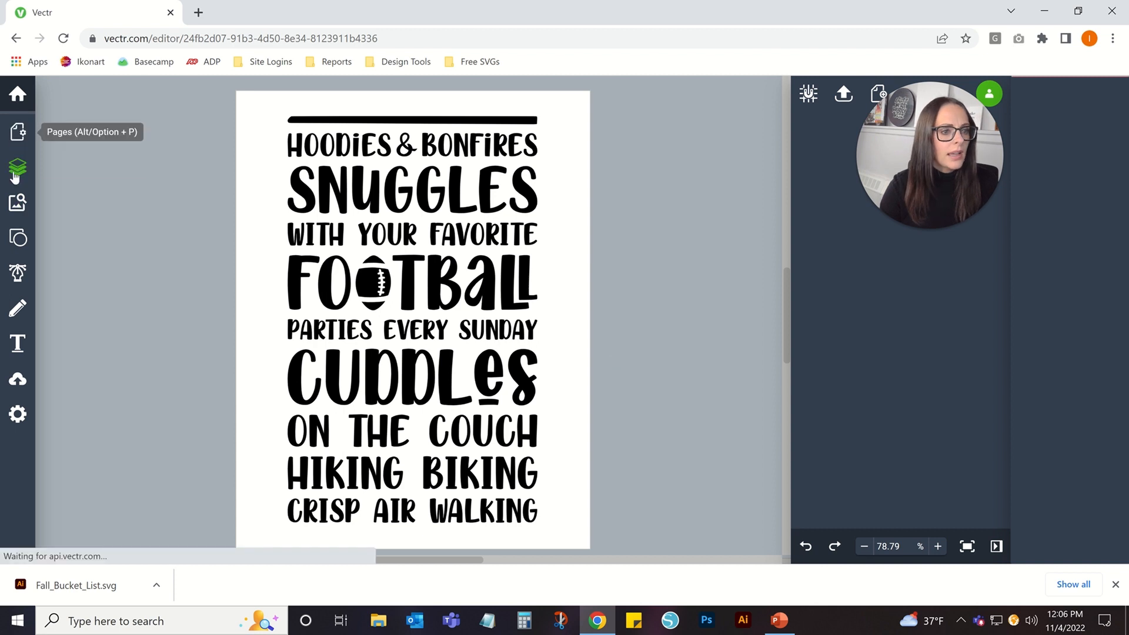
# Step: Add a second page in the Pages panel sized 8.5 × 11 inches
pyautogui.click(18, 132)
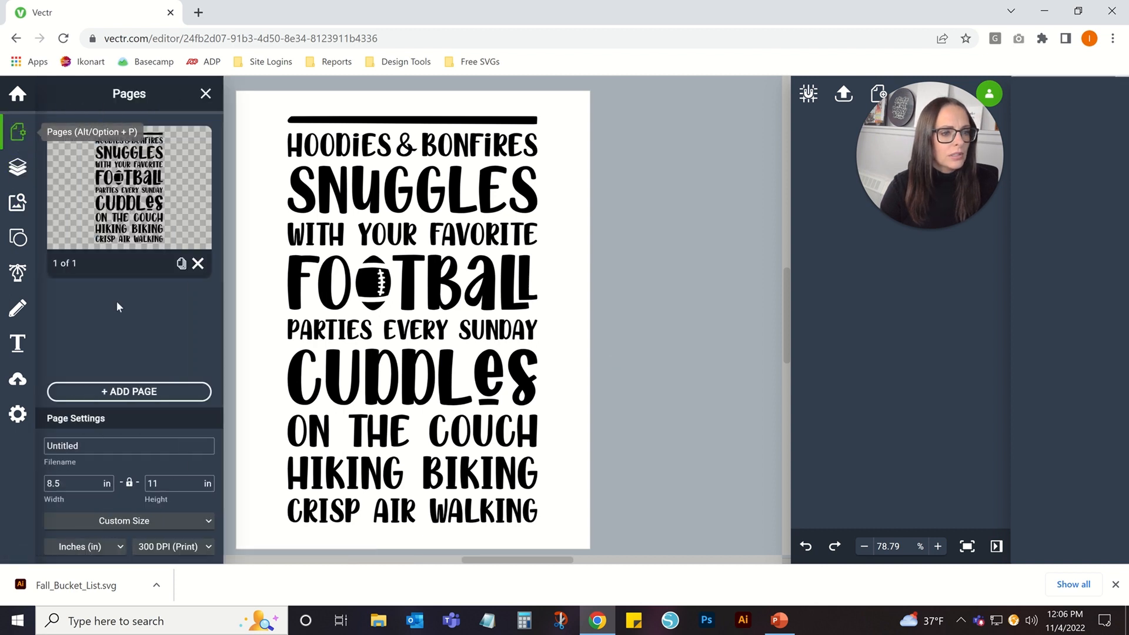
pyautogui.click(129, 390)
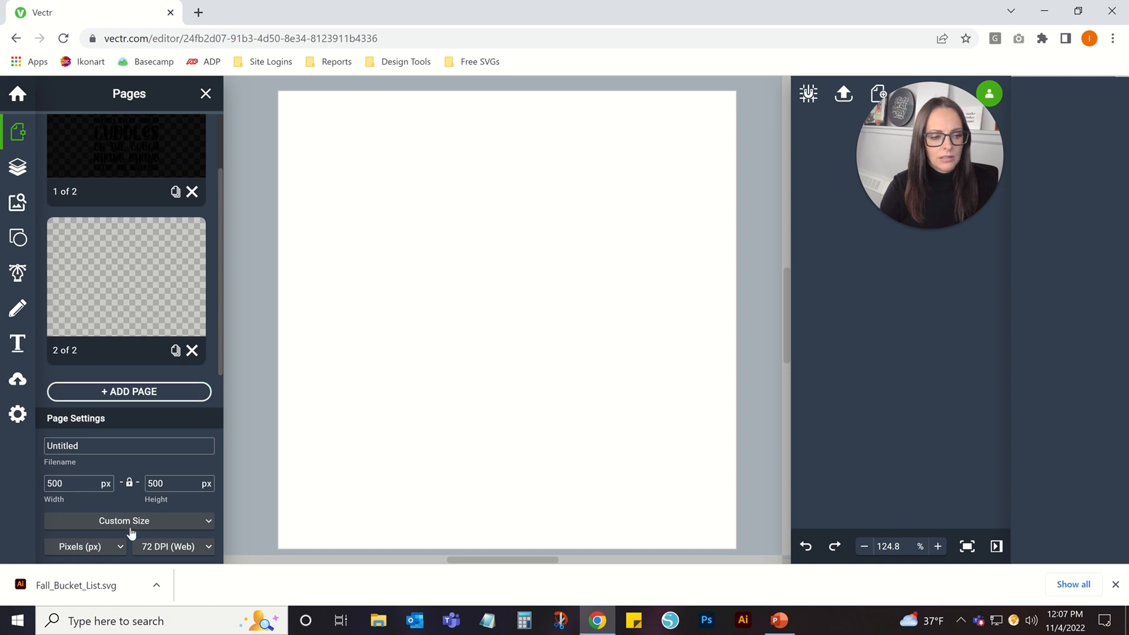
pyautogui.click(82, 547)
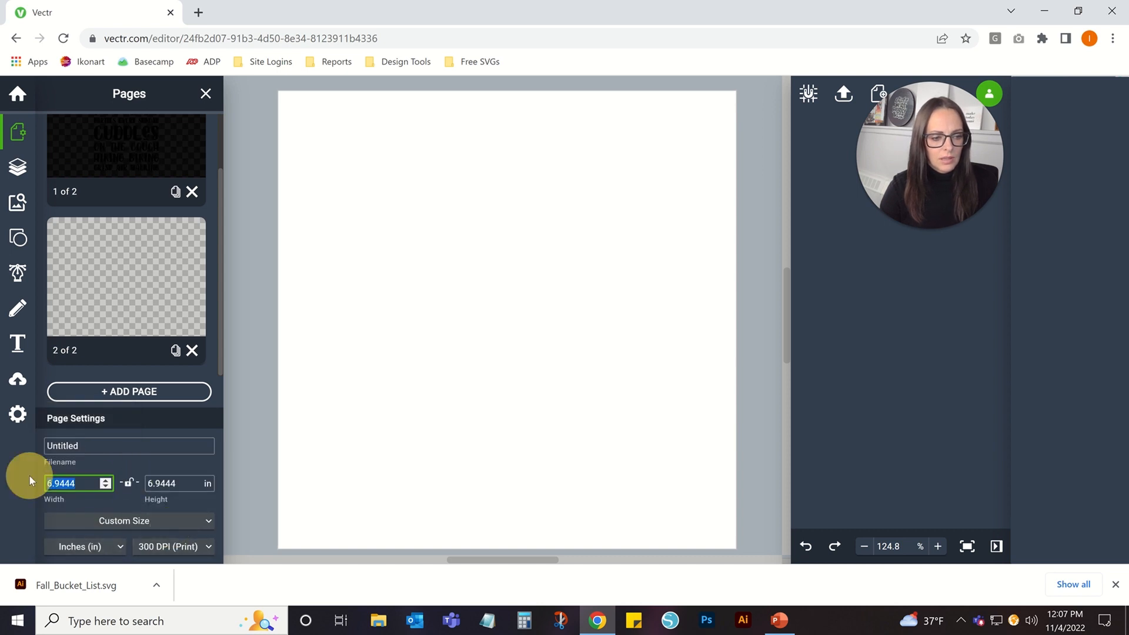
pyautogui.write('8.5')
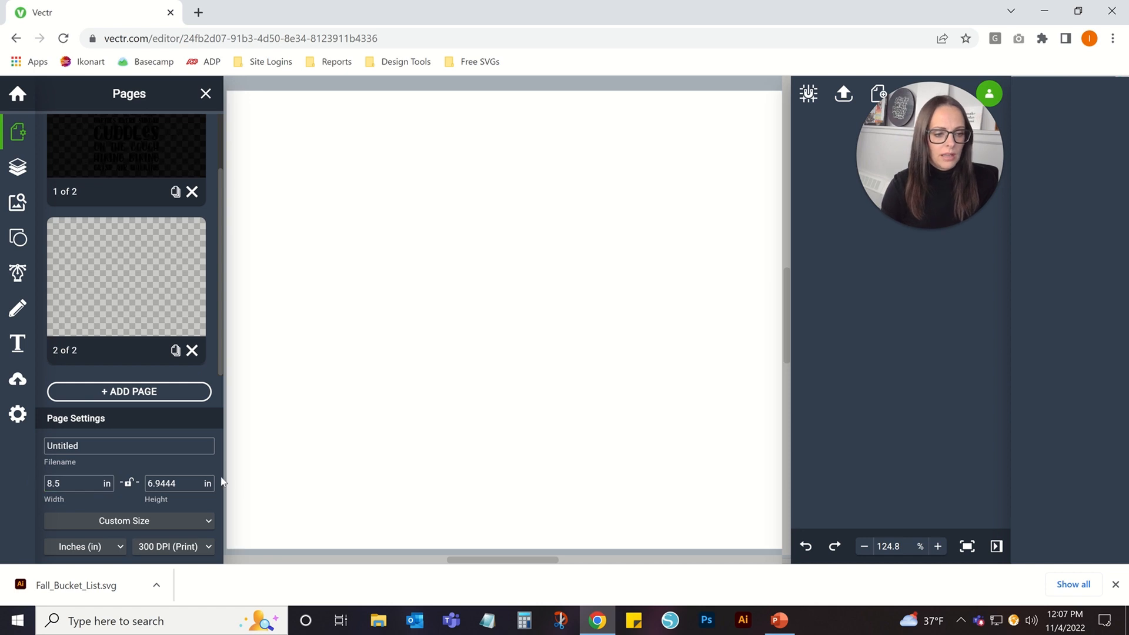
pyautogui.write('11')
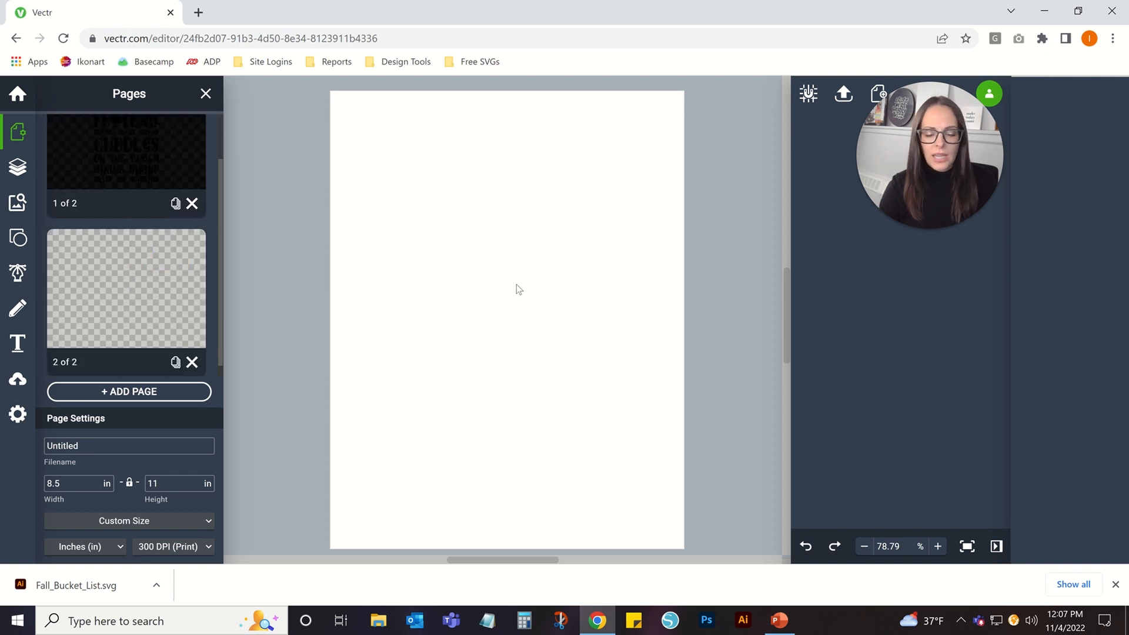
# Step: Paste the cut lower-half lines onto page 2 and select them near its top
pyautogui.rightClick(506, 290)
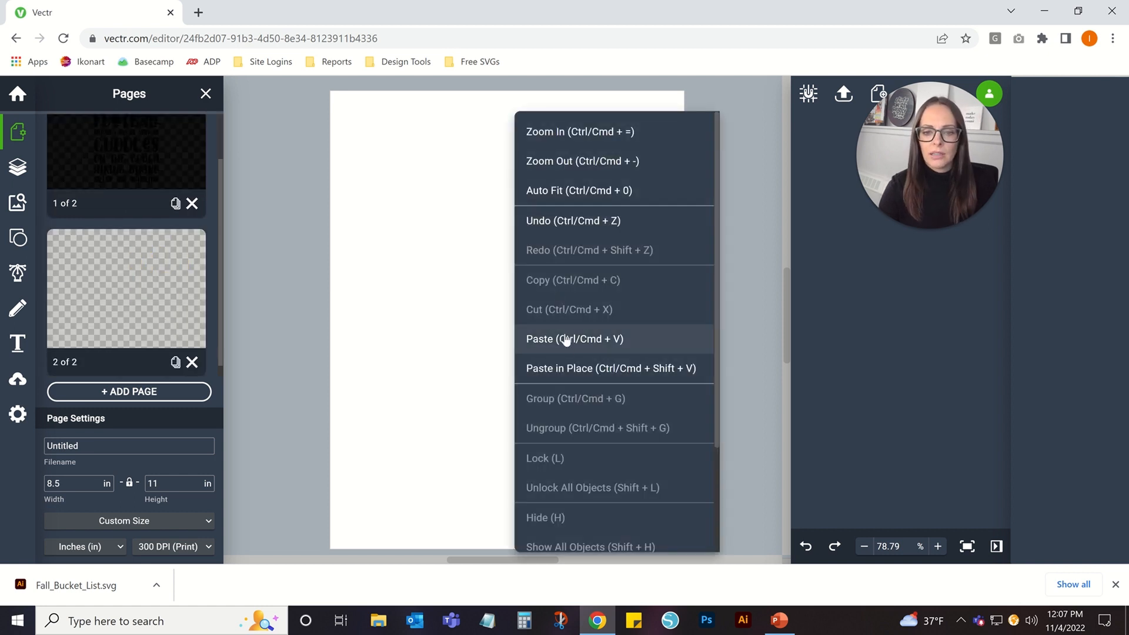
pyautogui.click(574, 339)
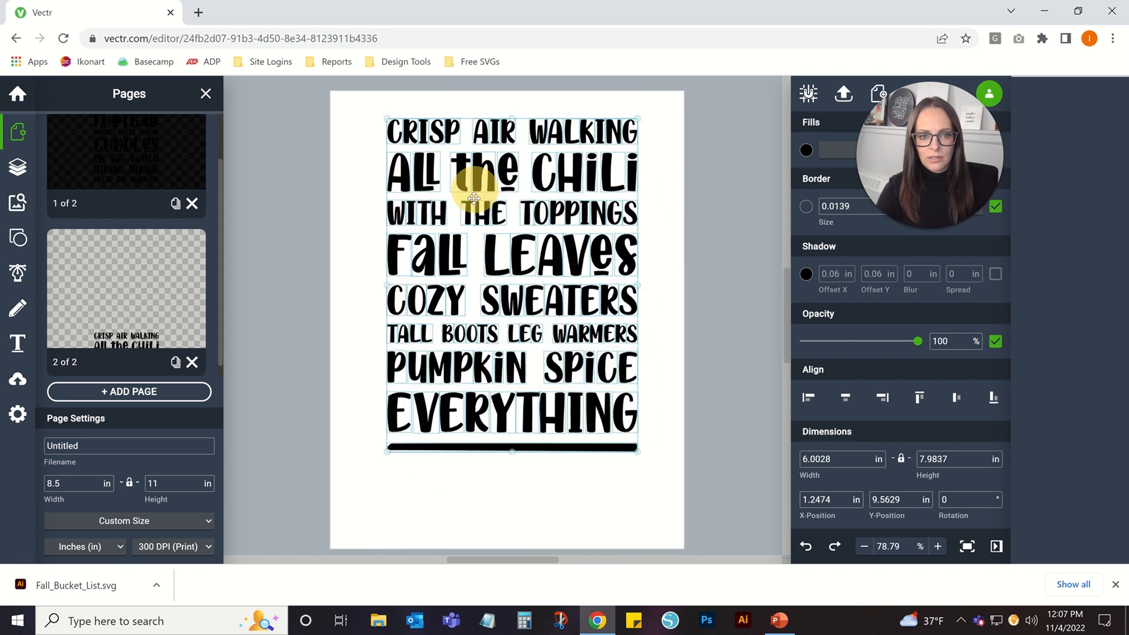
pyautogui.rightClick(471, 198)
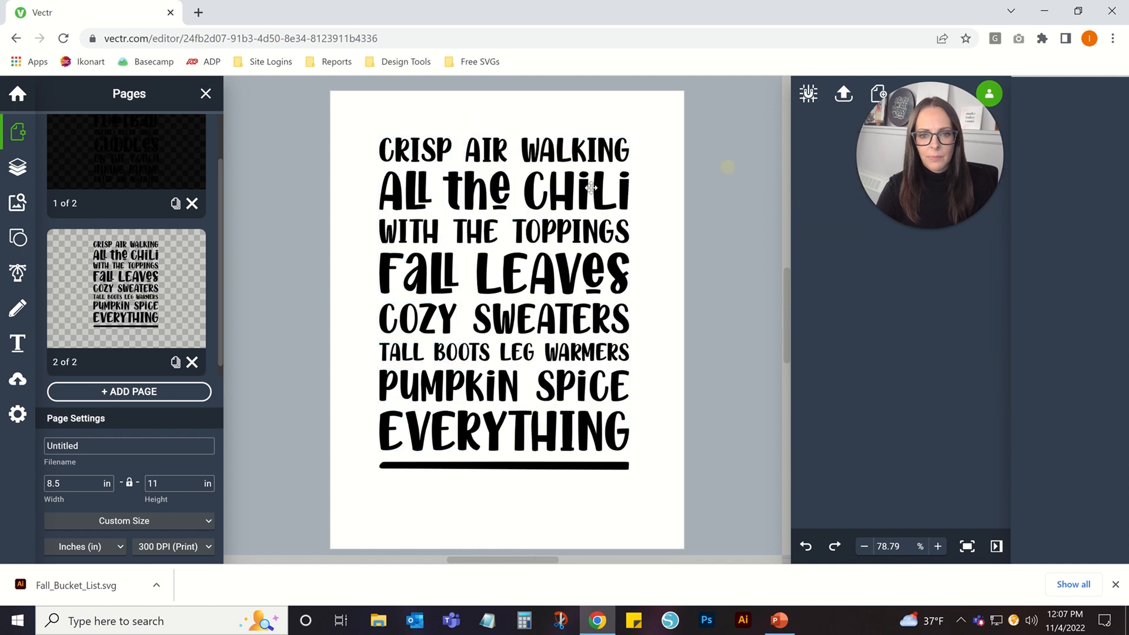
pyautogui.click(502, 274)
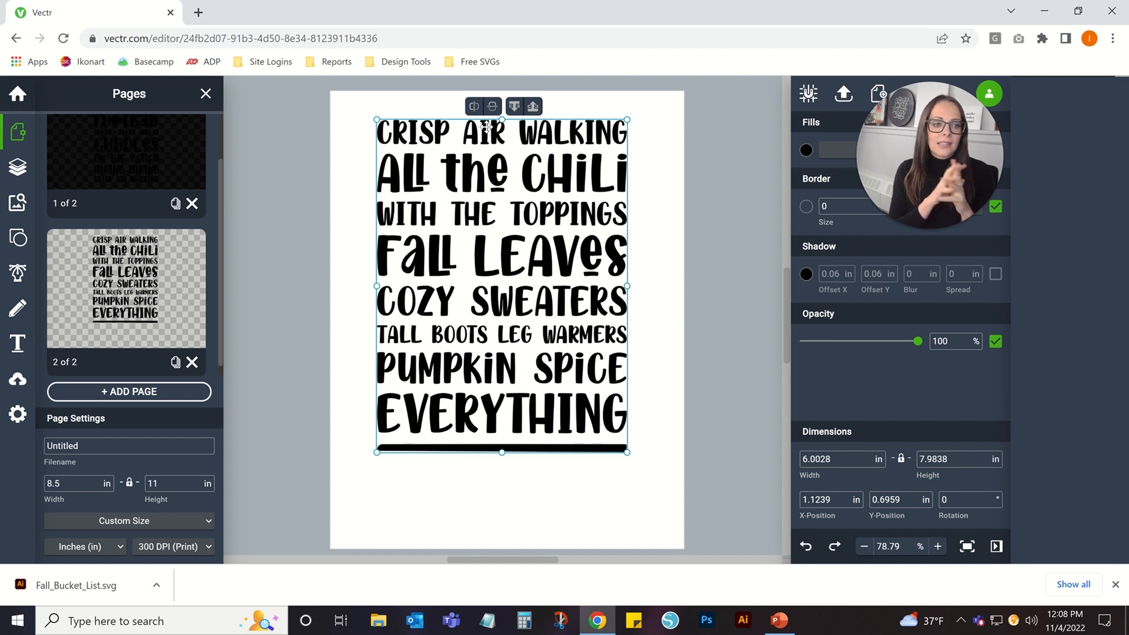
# Step: Add a new text box below the bar reading THE SWANSONS
pyautogui.click(505, 486)
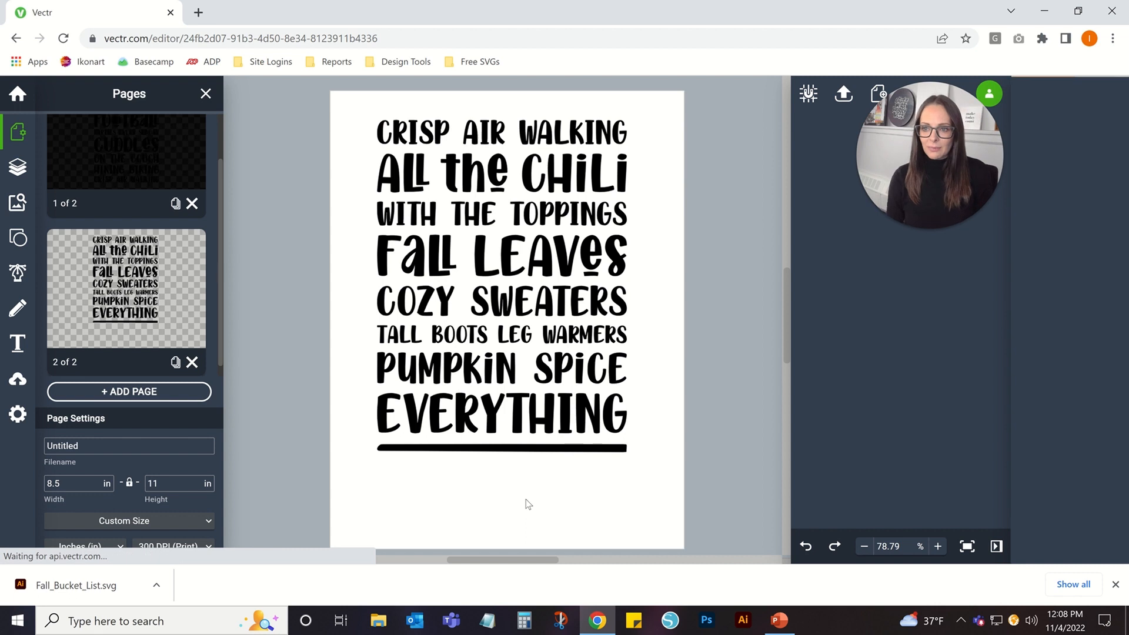
pyautogui.click(18, 343)
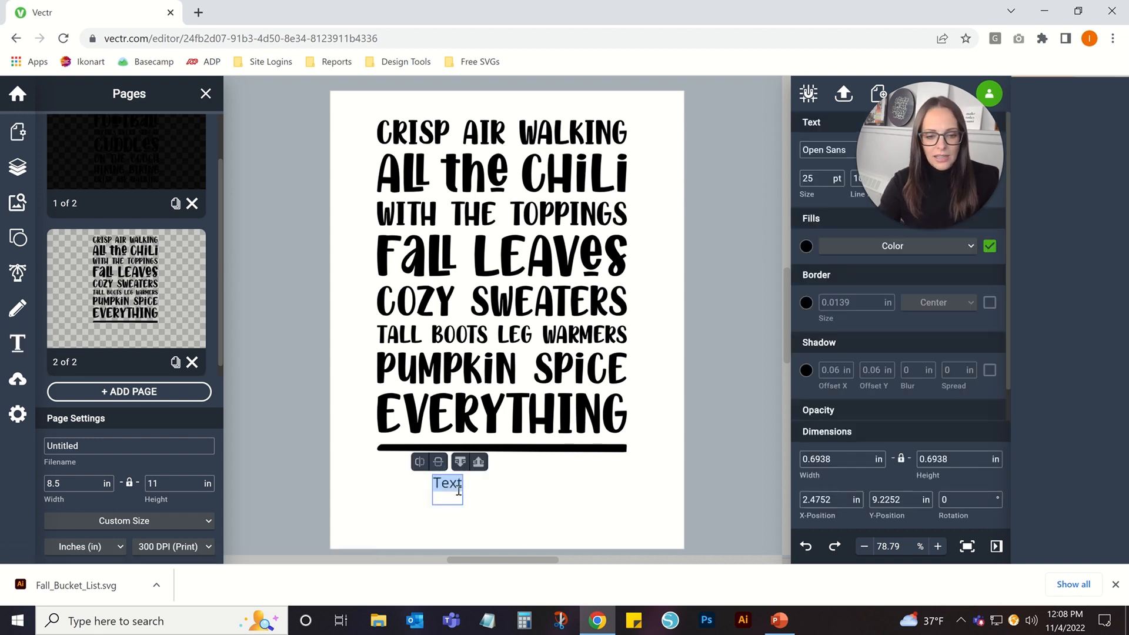
pyautogui.write('THE S')
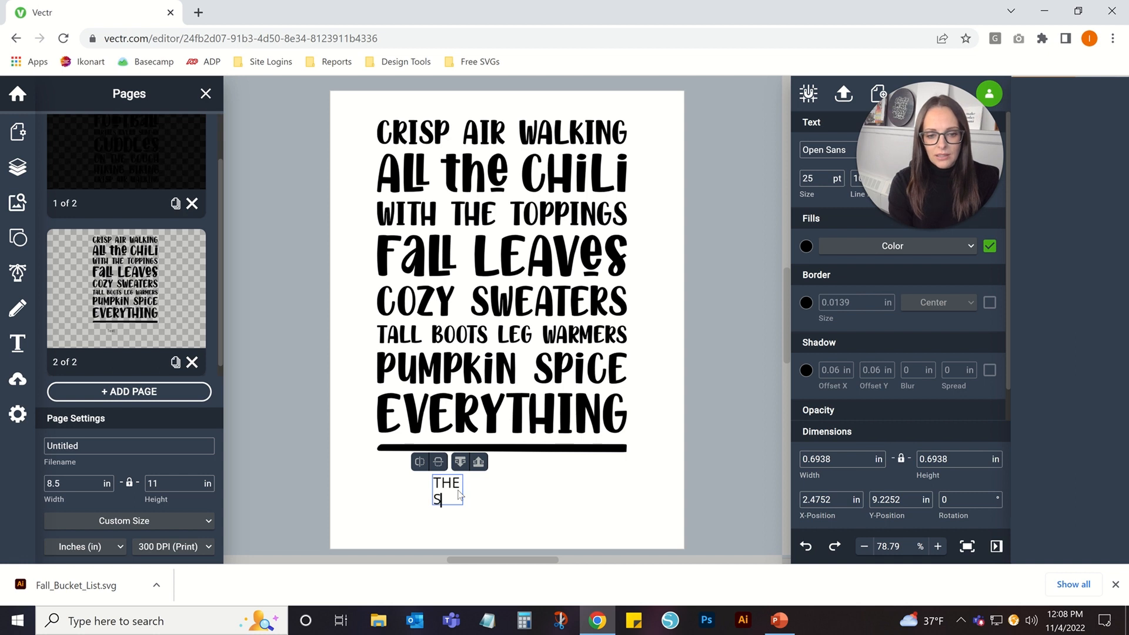
pyautogui.write('SWANSONS')
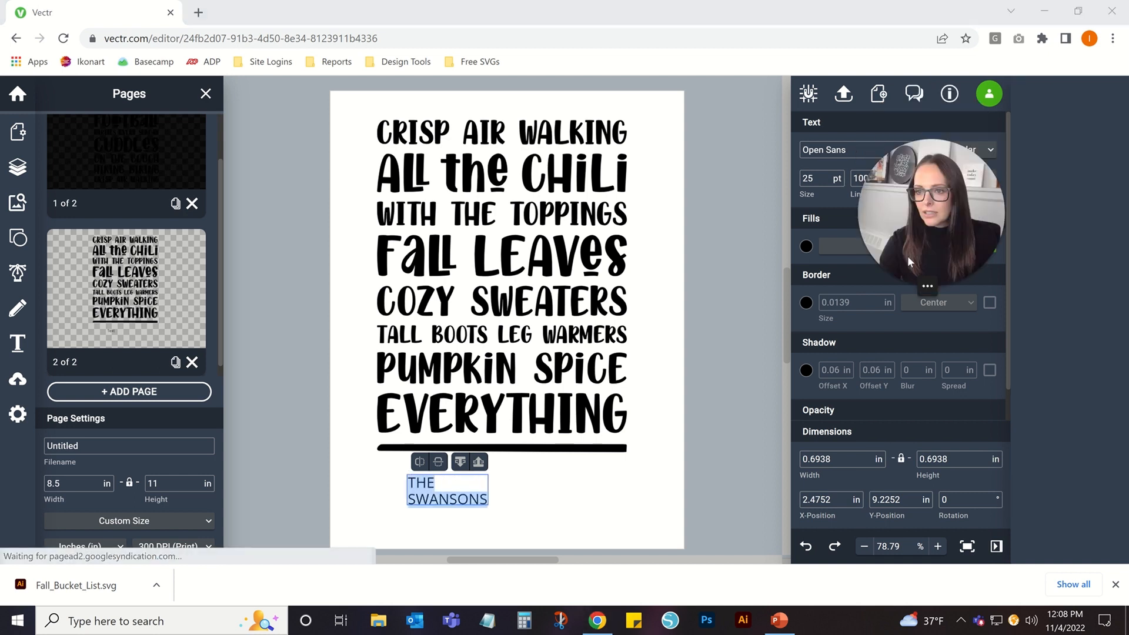
# Step: Set the text in Montserrat Bold and begin editing it onto one line
pyautogui.click(849, 150)
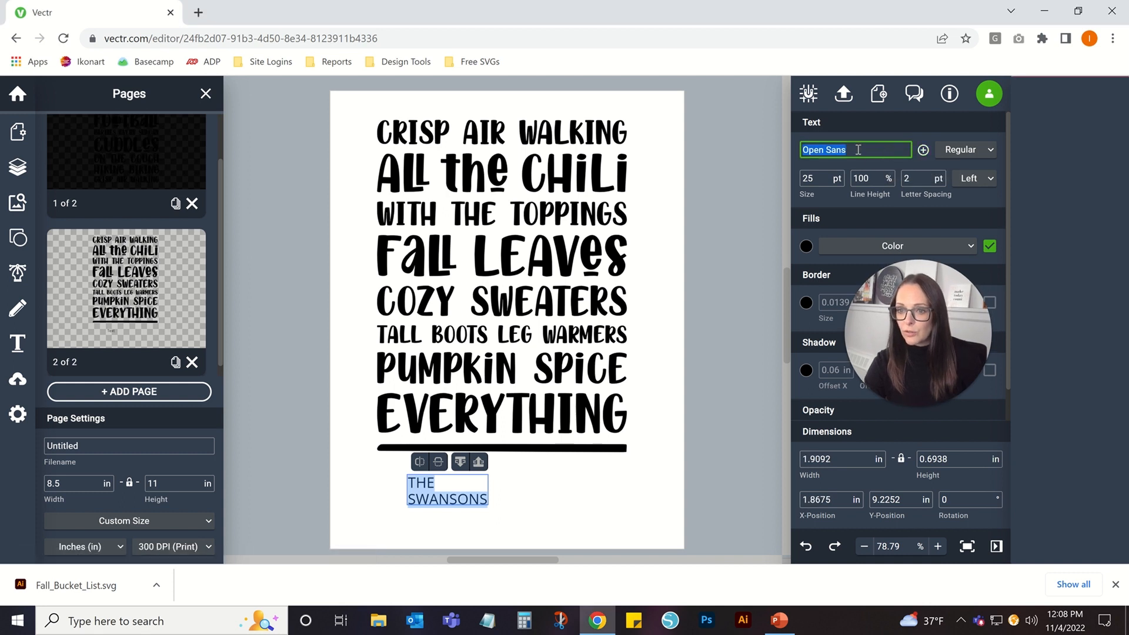
pyautogui.click(853, 149)
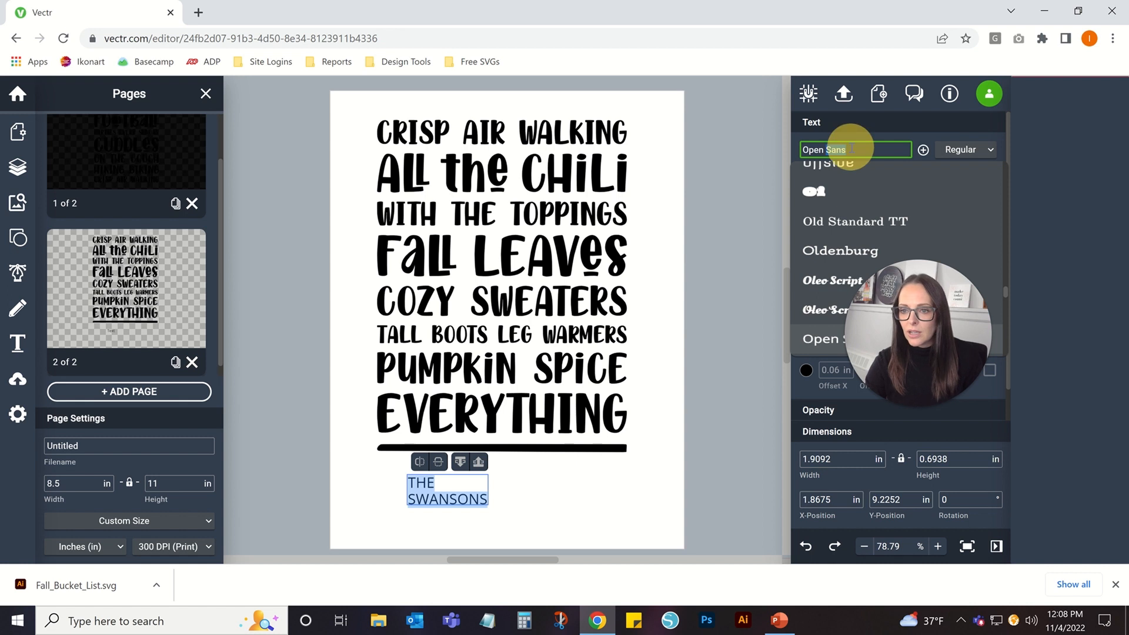
pyautogui.write('mo')
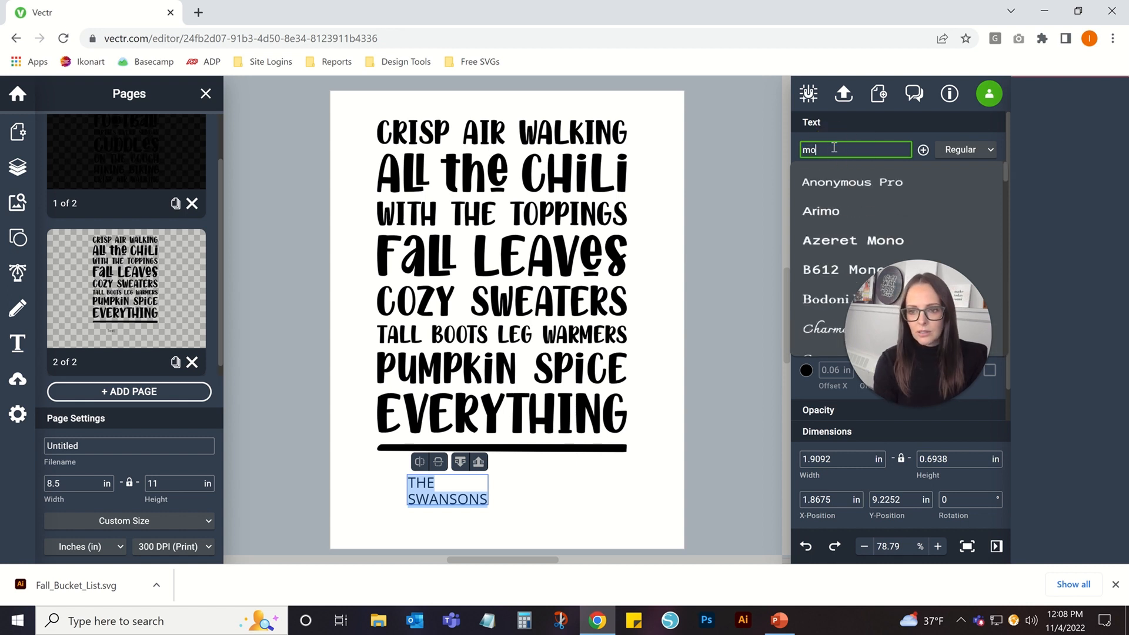
pyautogui.write('Montserrat')
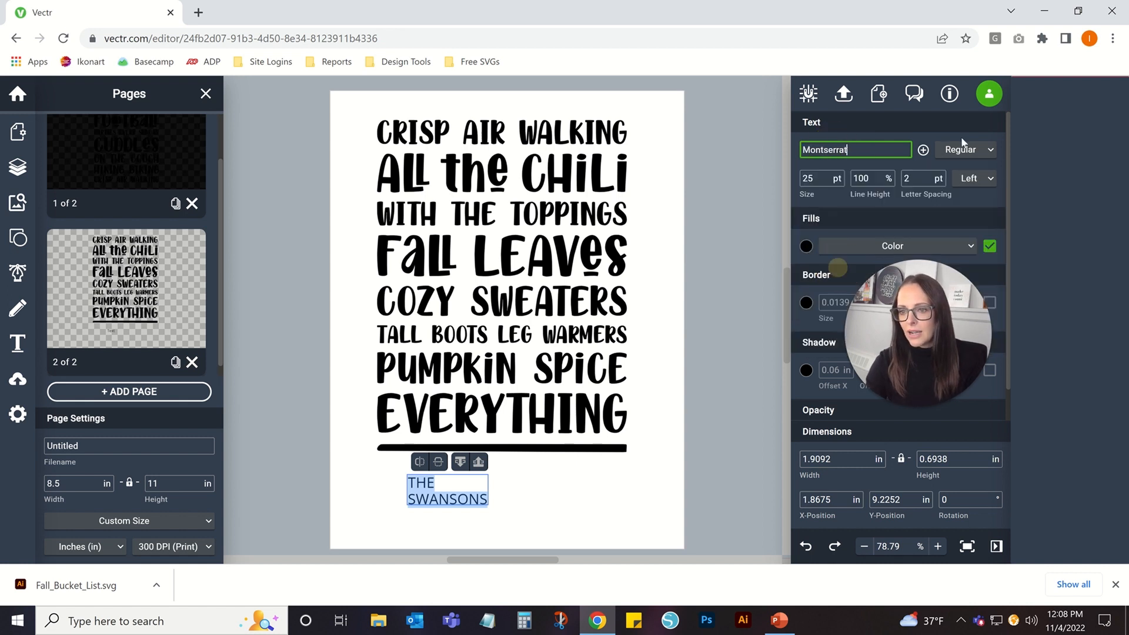
pyautogui.click(966, 149)
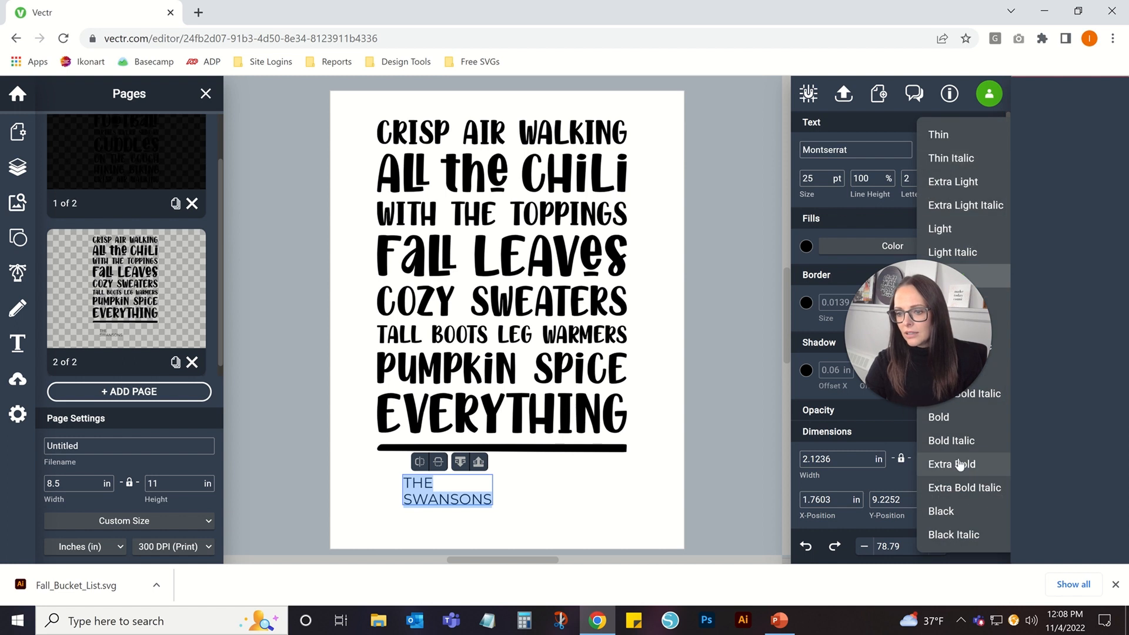
pyautogui.moveTo(716, 390)
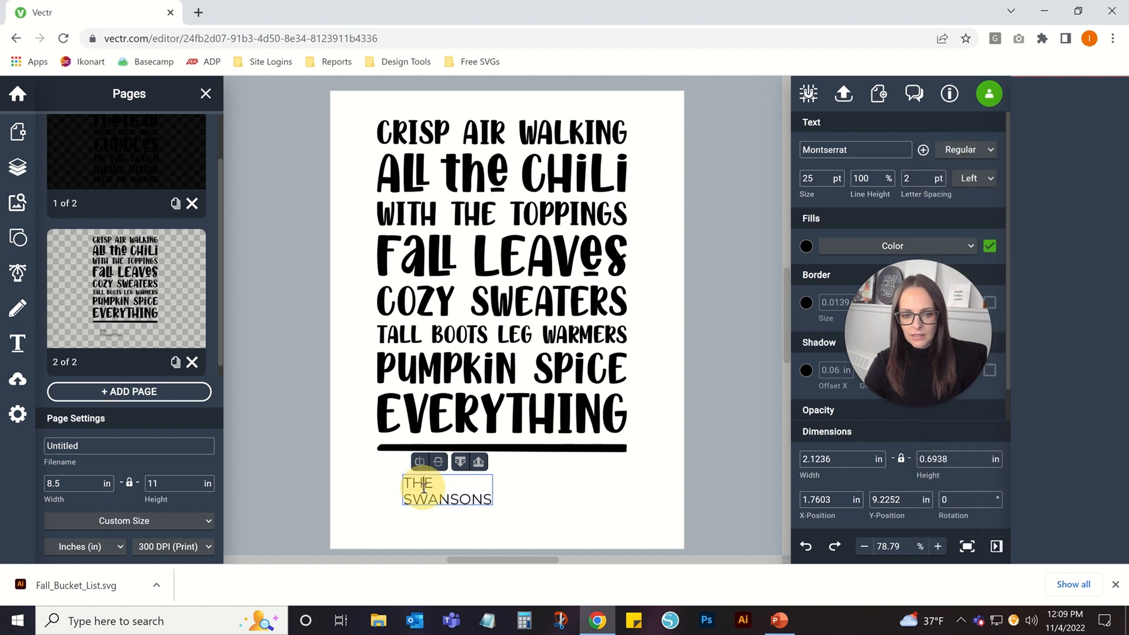
pyautogui.click(993, 149)
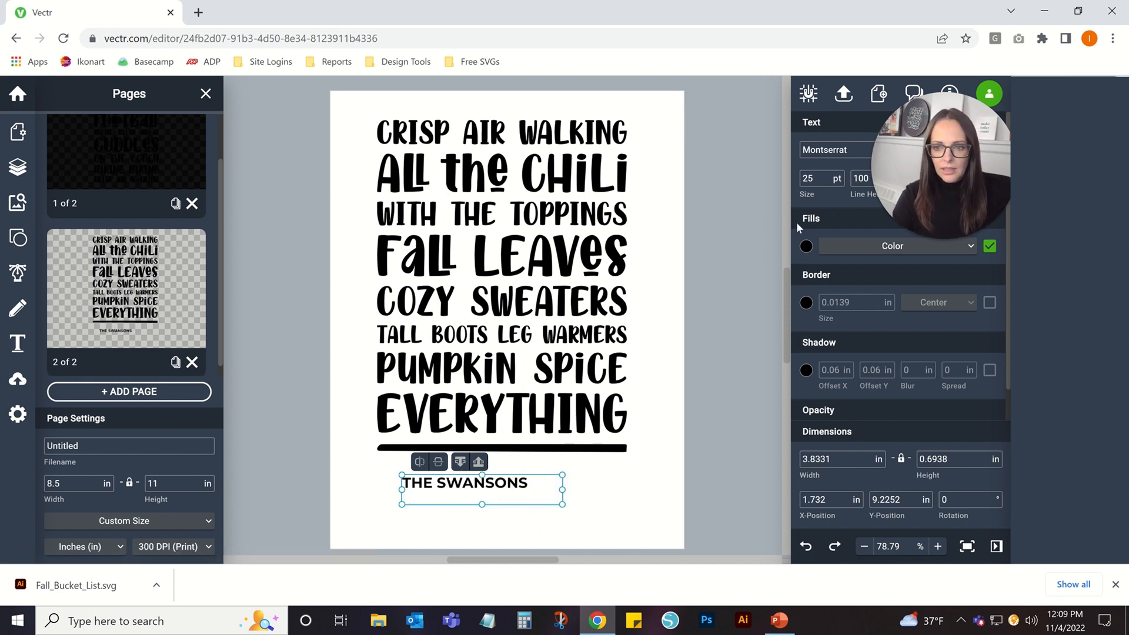
# Step: Set the font size to 36 and retype SWANSONS on one line
pyautogui.write('38')
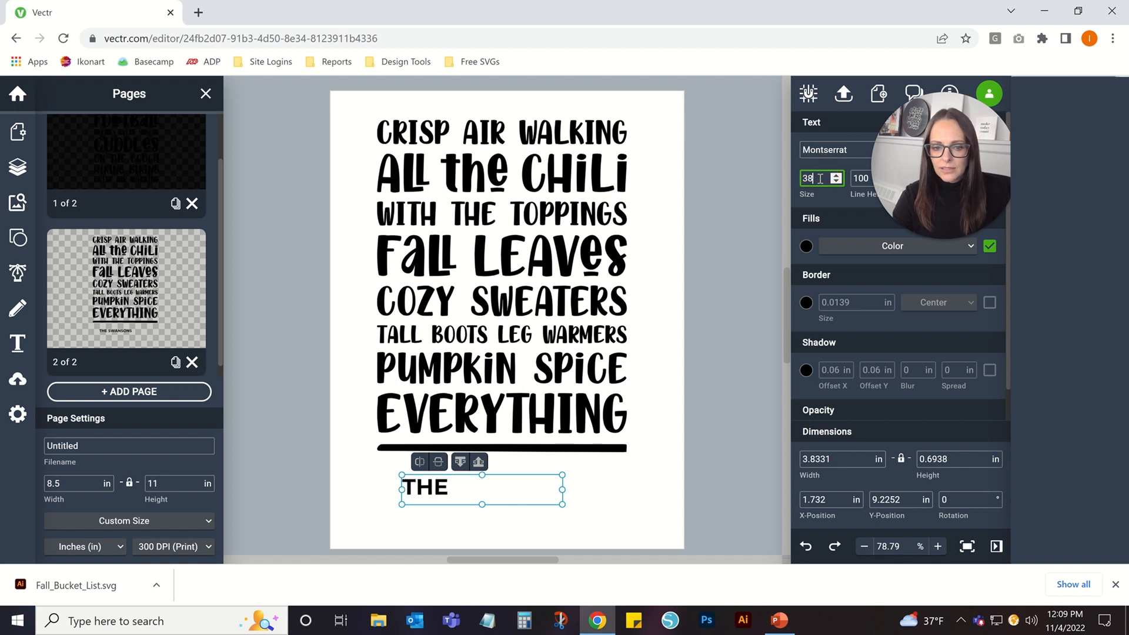
pyautogui.write('36')
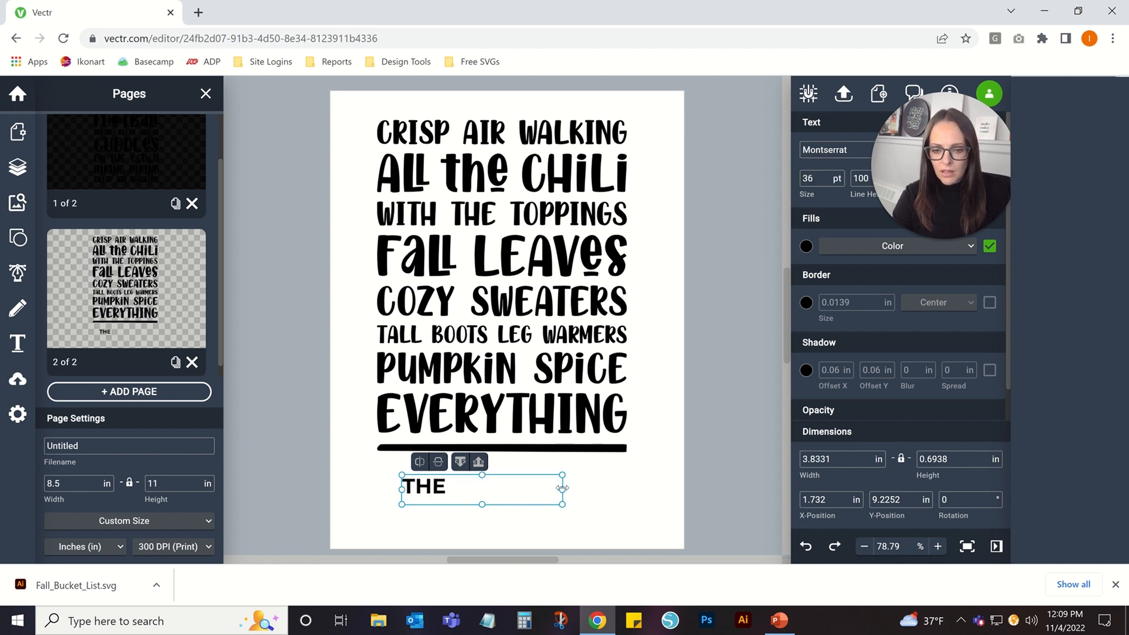
pyautogui.write('SWANSONS')
pyautogui.write('7')
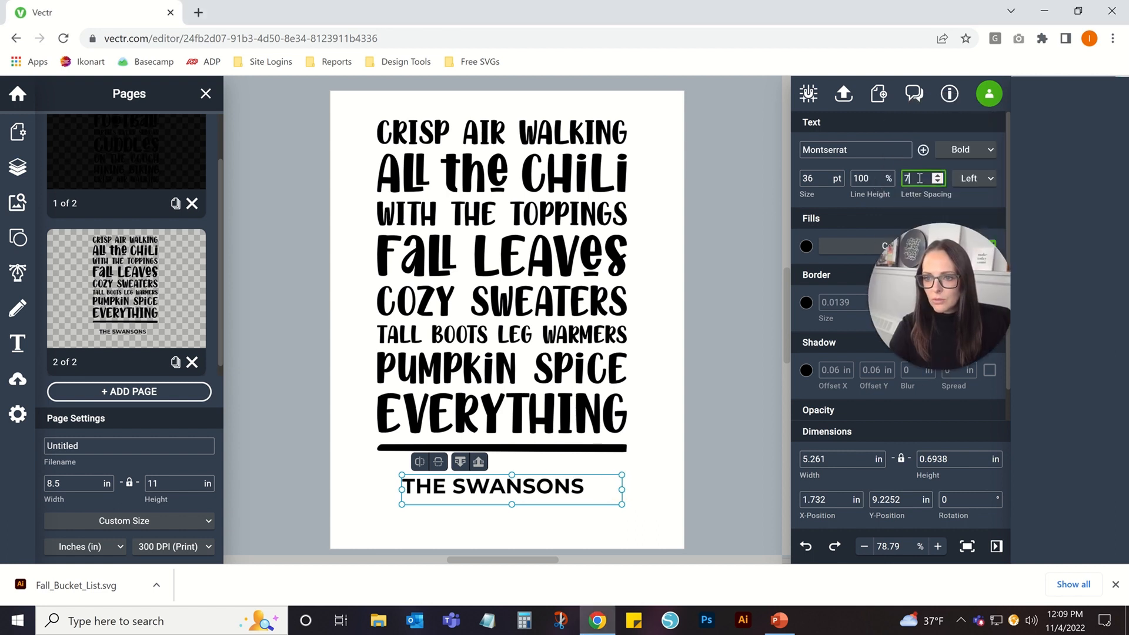
# Step: Raise letter spacing to 153 and reduce the size to 31, centred under the bar
pyautogui.write('47')
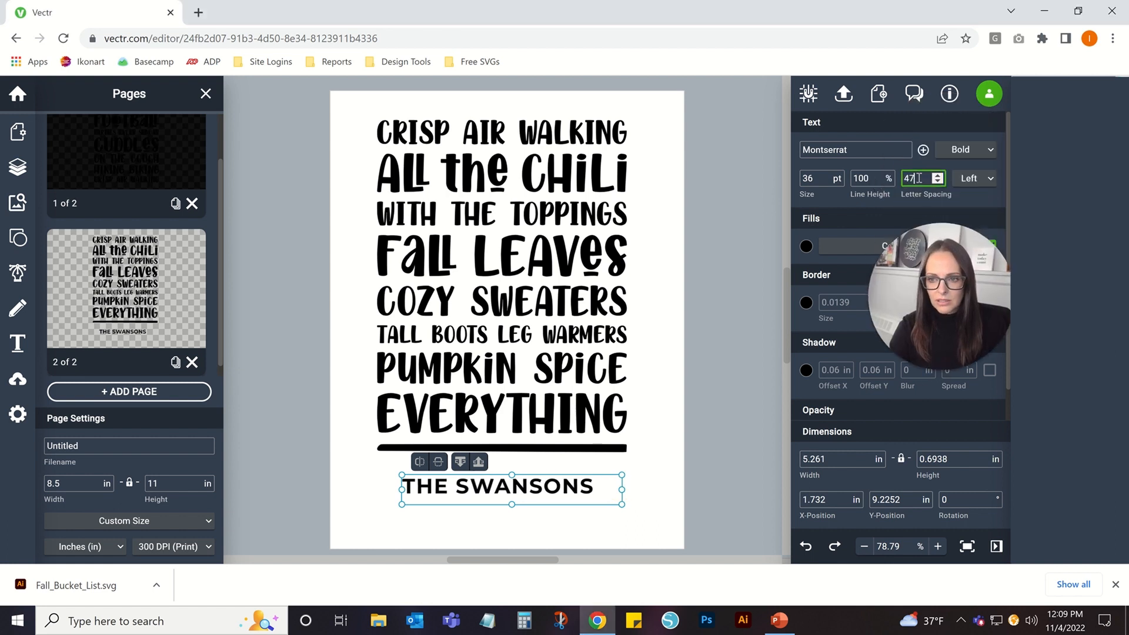
pyautogui.write('89')
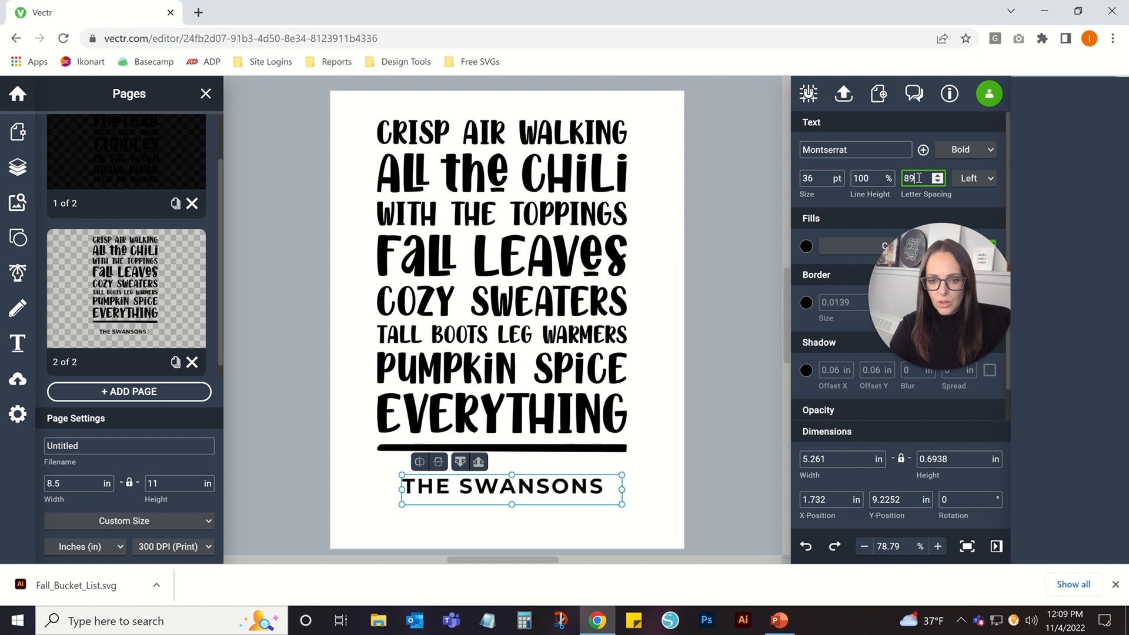
pyautogui.write('132')
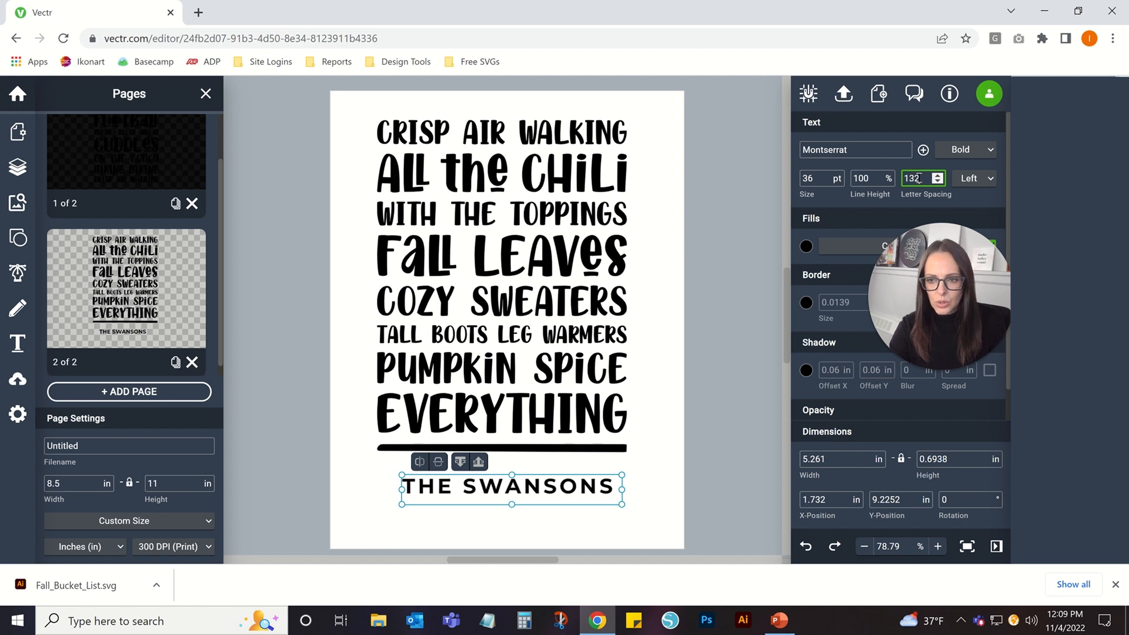
pyautogui.write('153')
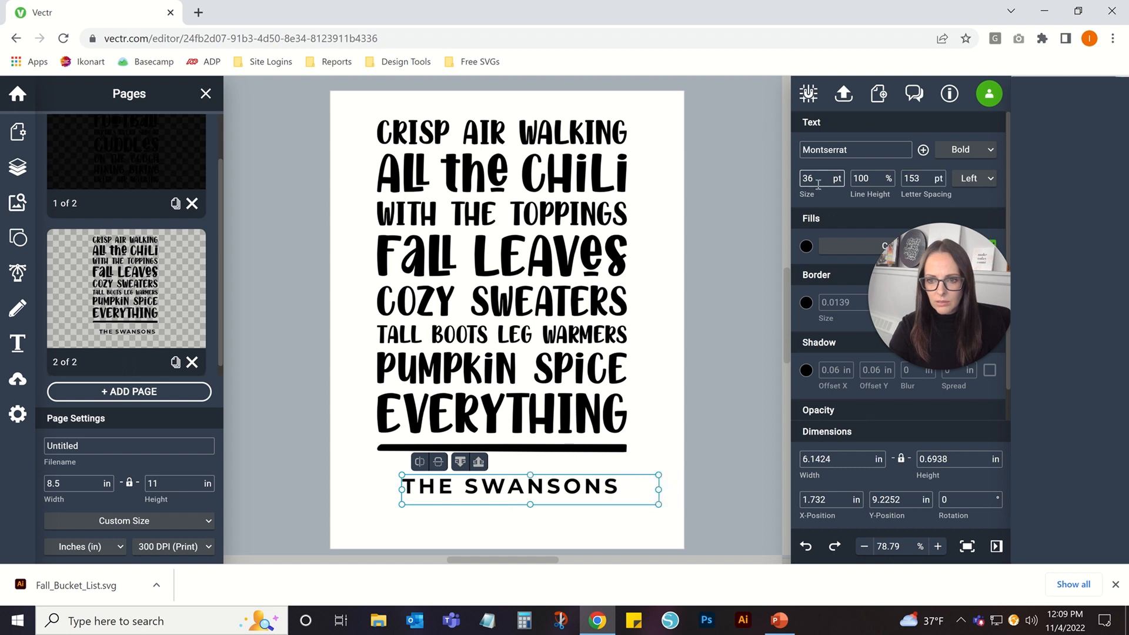
pyautogui.click(817, 177)
pyautogui.write('31')
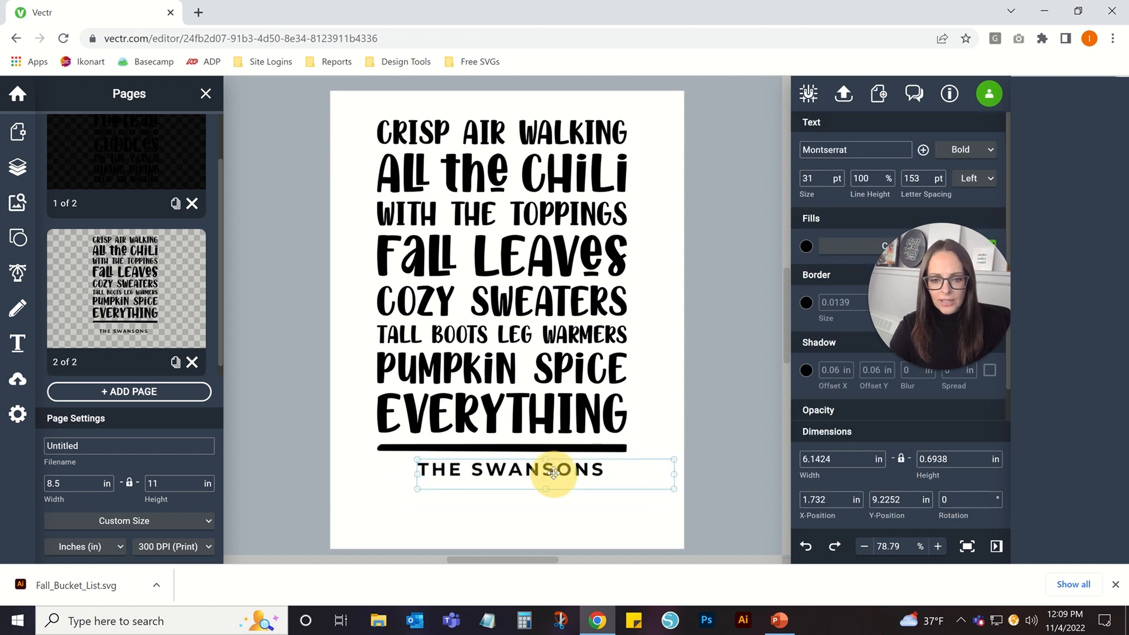
# Step: Convert THE SWANSONS text into outline shapes via Outline Text
pyautogui.rightClick(554, 471)
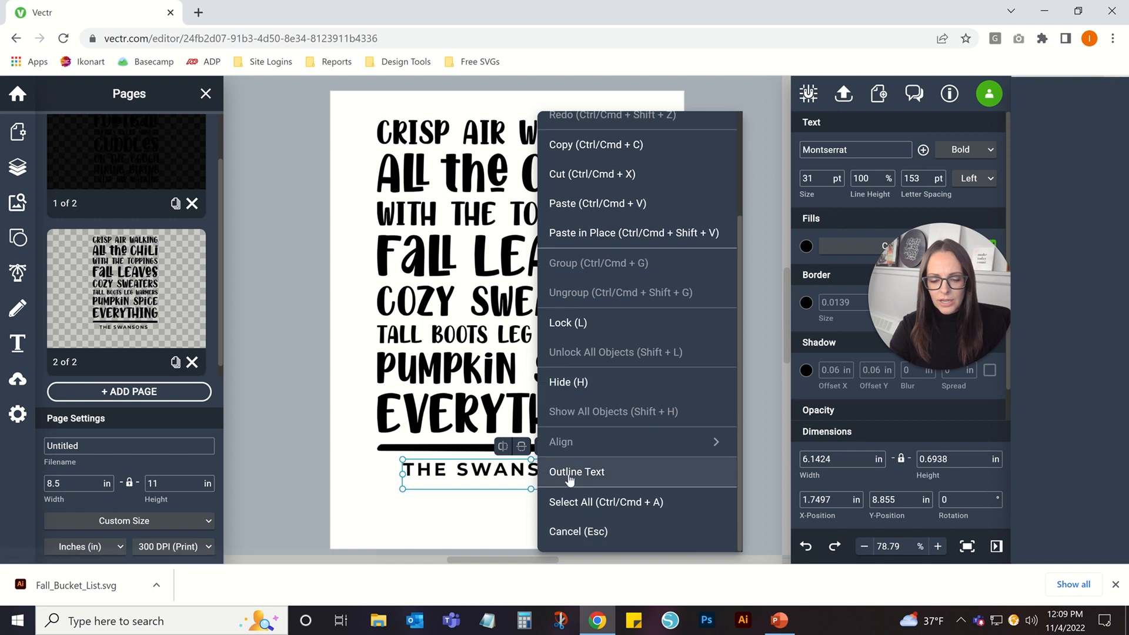
pyautogui.click(576, 472)
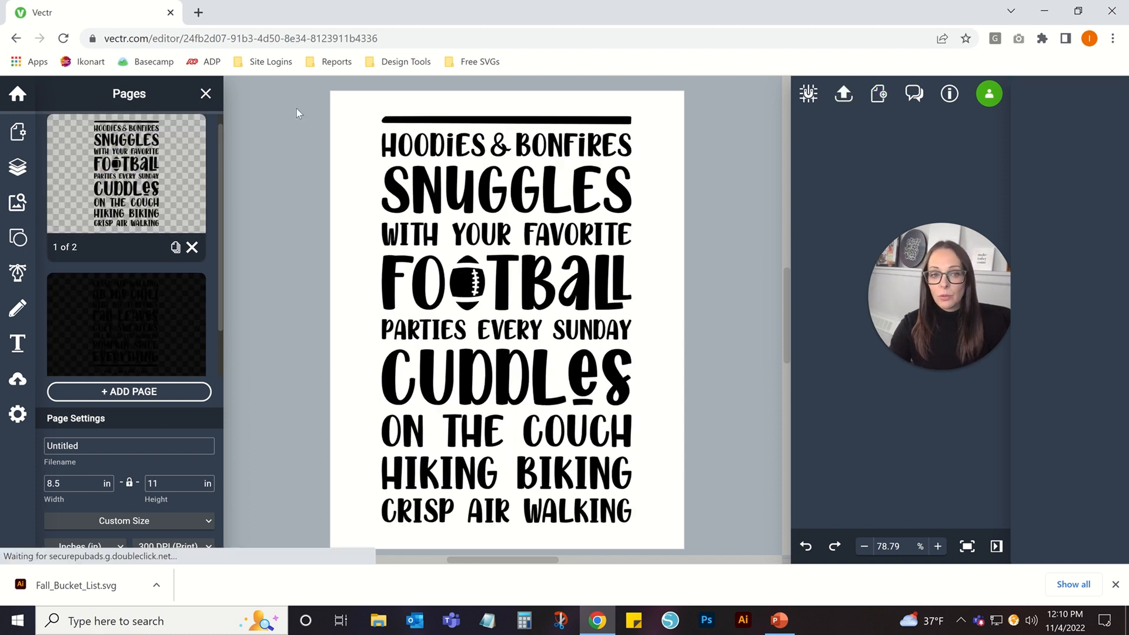
# Step: Select all of page 1, flip it horizontally, and show export options (SVG, 8.5 × 11 in, 300 DPI)
pyautogui.click(504, 316)
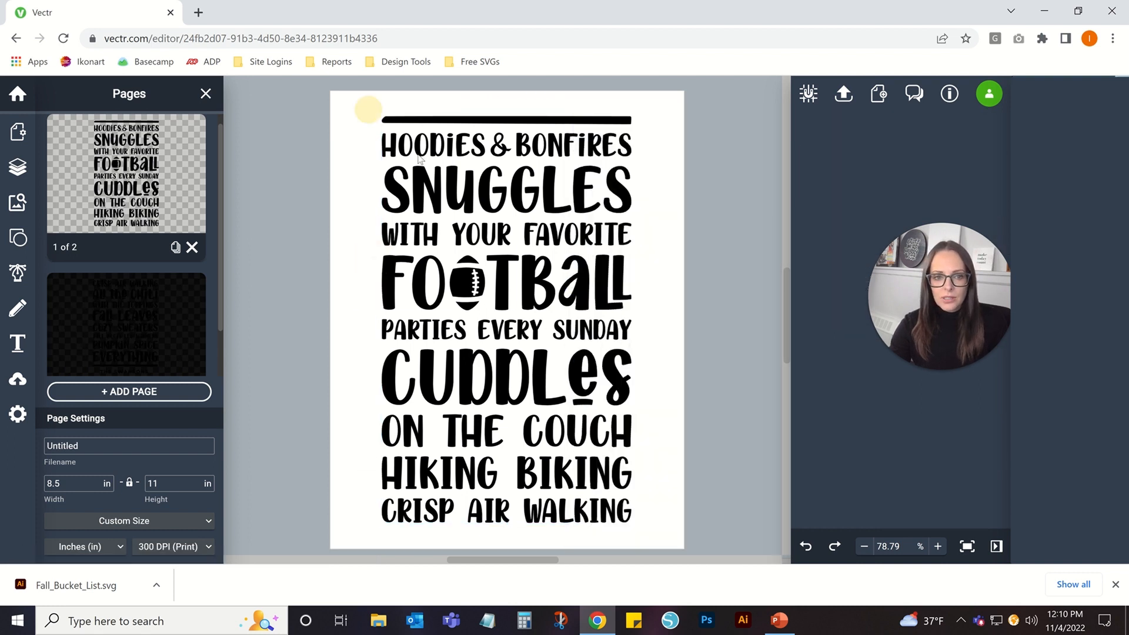
pyautogui.click(479, 103)
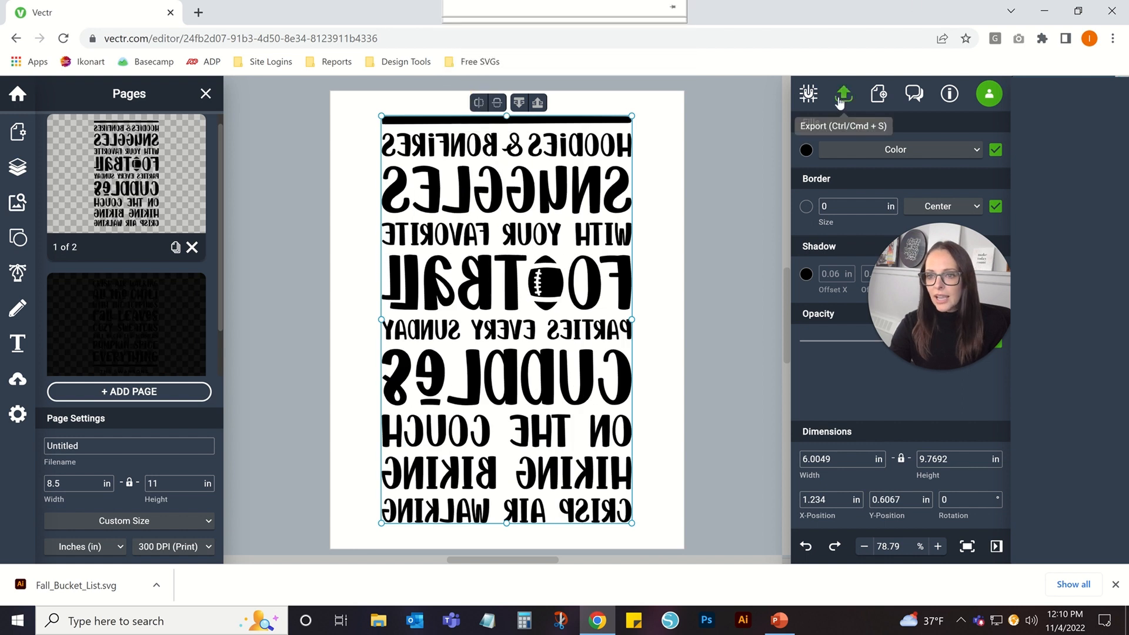
pyautogui.click(842, 95)
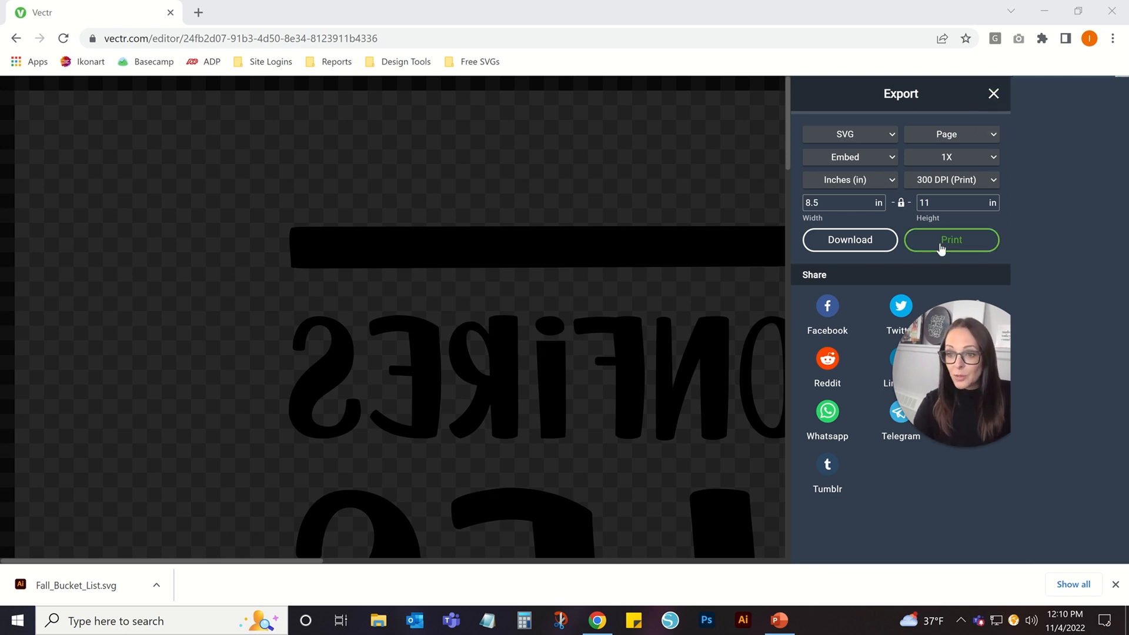
# Step: Print via the system dialog and show Canon iX6800 preferences: Photo Paper Pro Platinum, grayscale
pyautogui.click(951, 240)
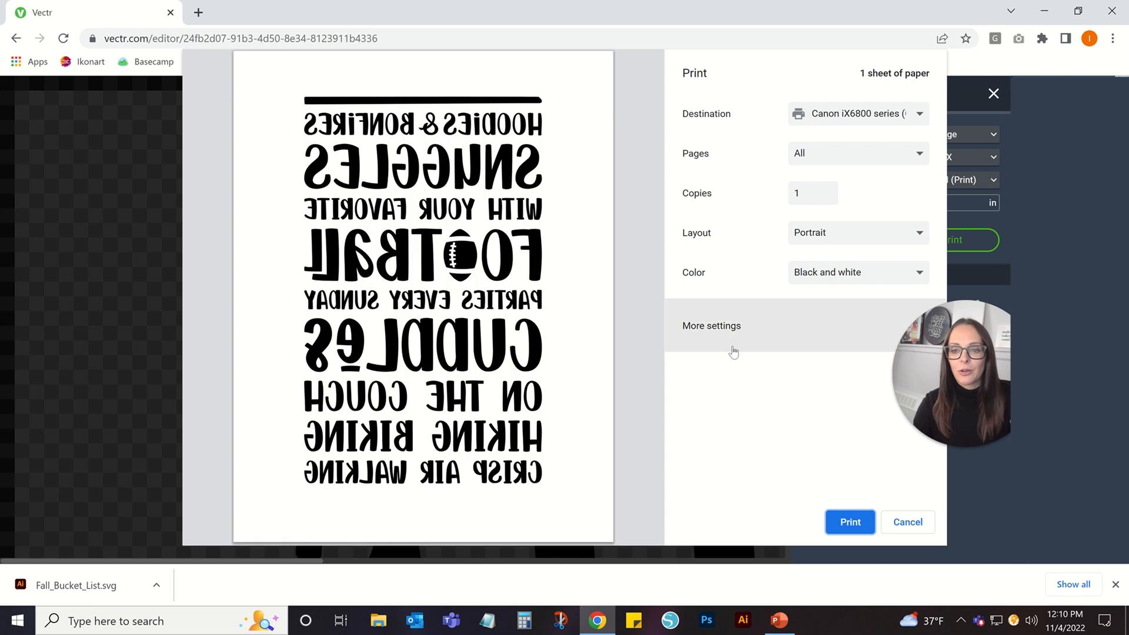
pyautogui.click(710, 326)
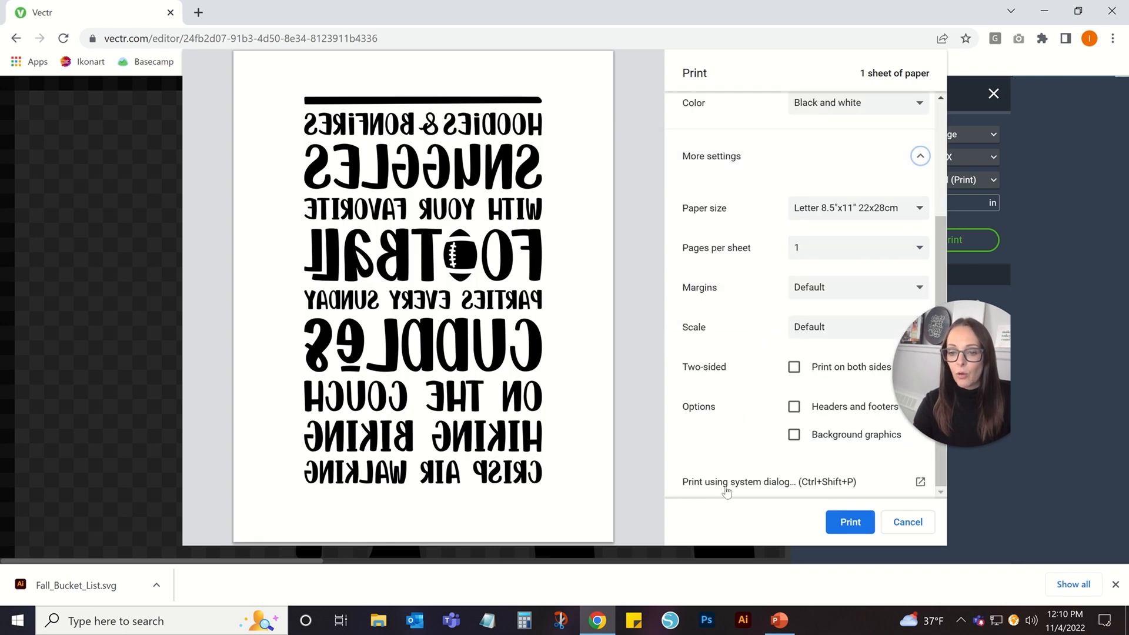
pyautogui.click(739, 483)
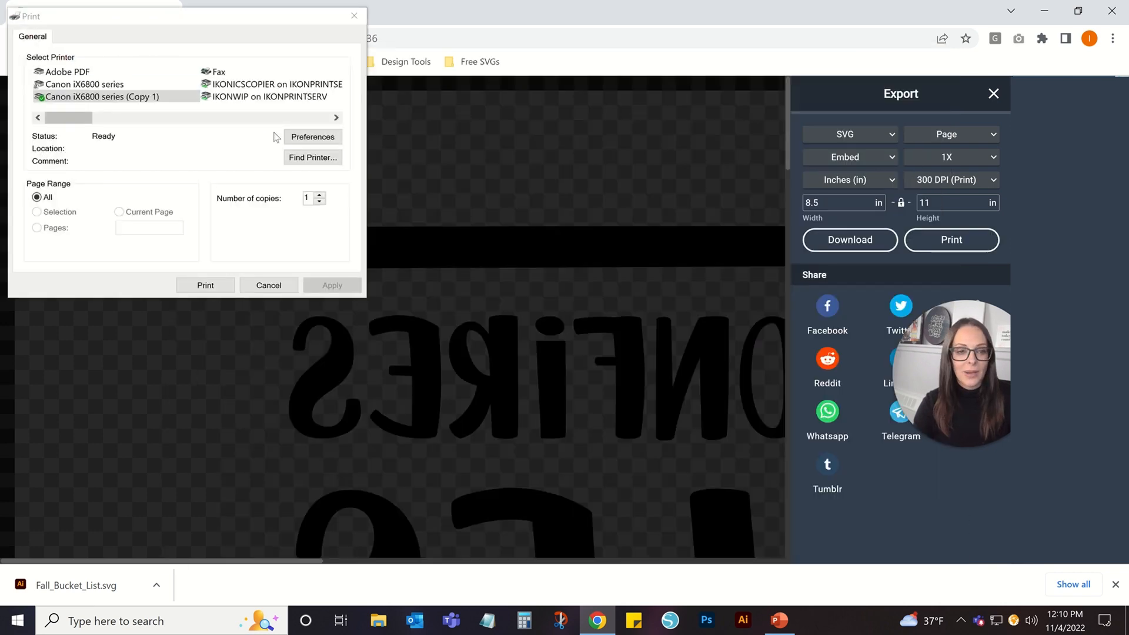
pyautogui.click(312, 136)
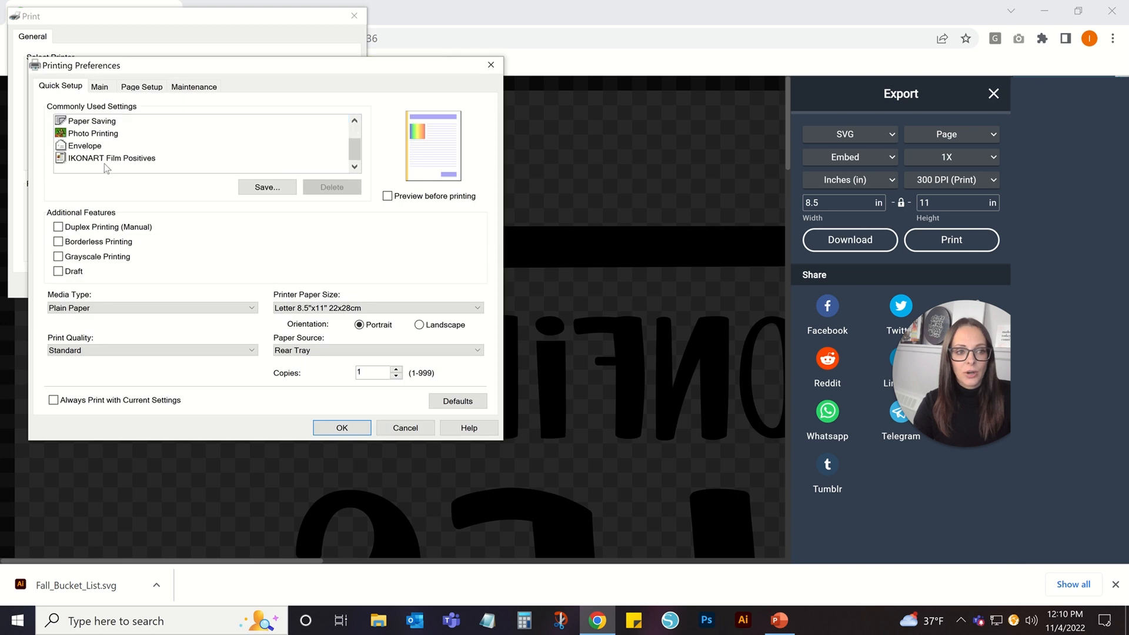
pyautogui.click(99, 86)
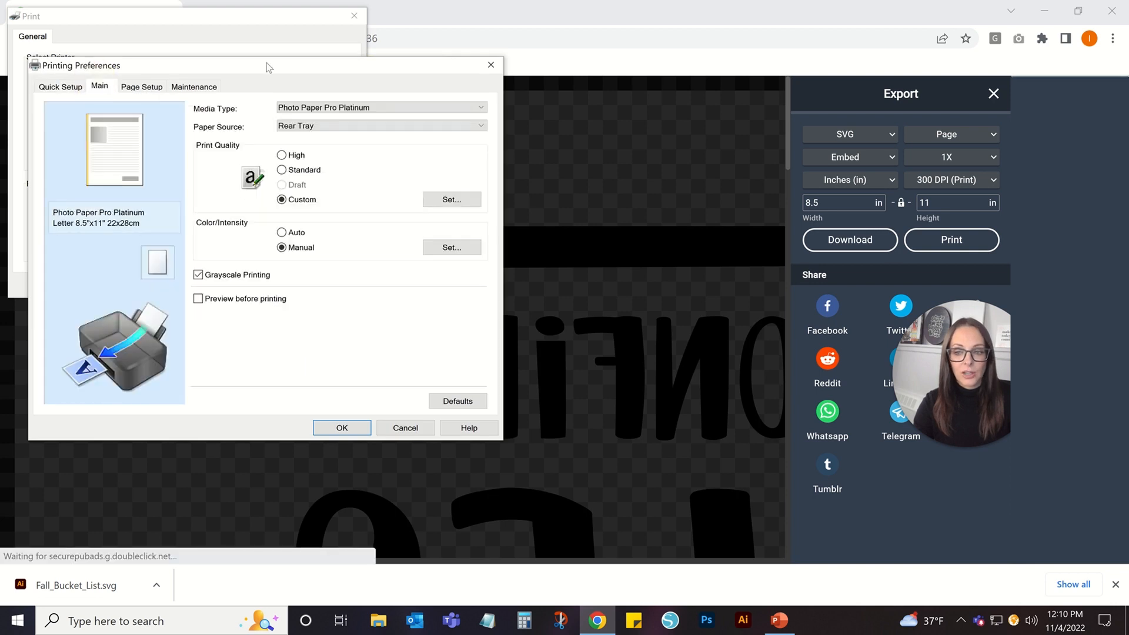
pyautogui.moveTo(270, 217)
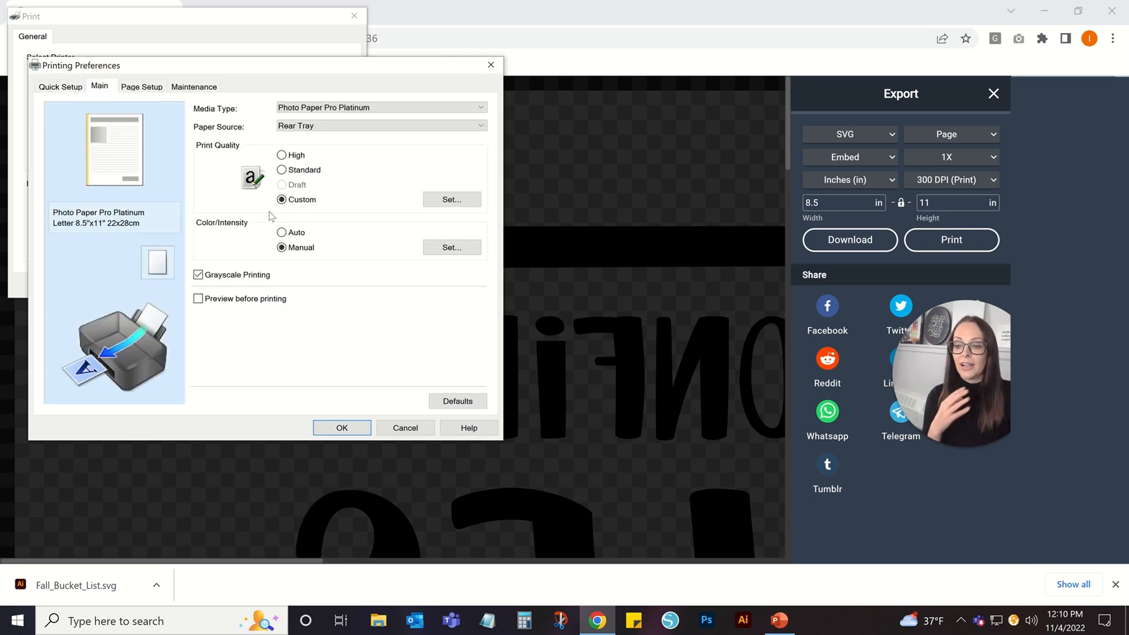